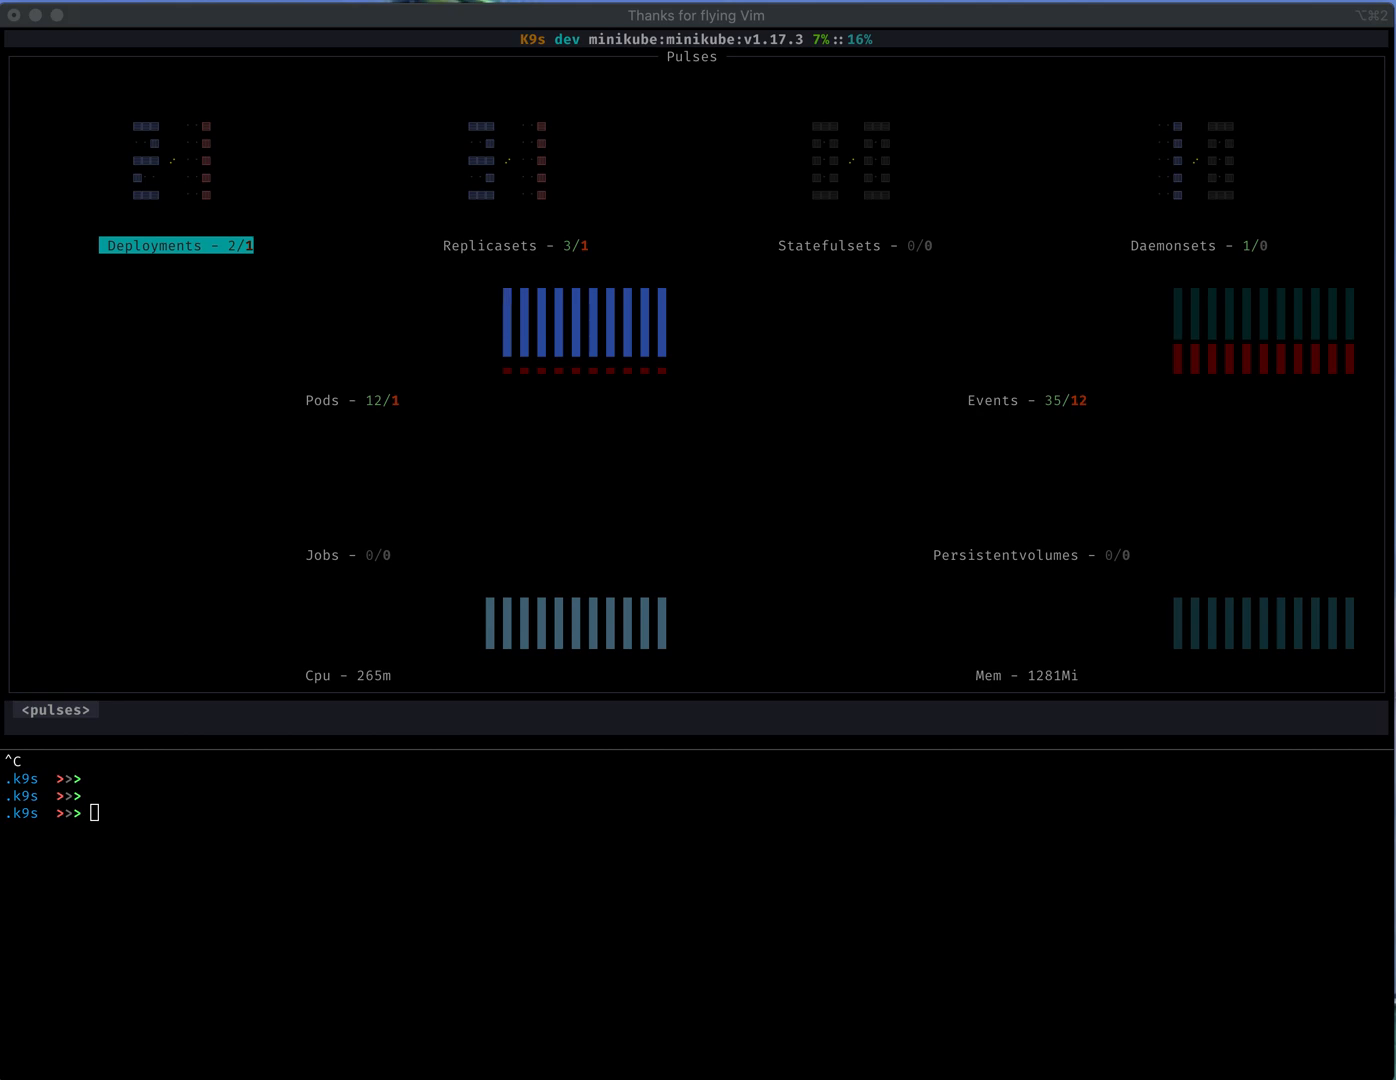
mouse_move(370, 254)
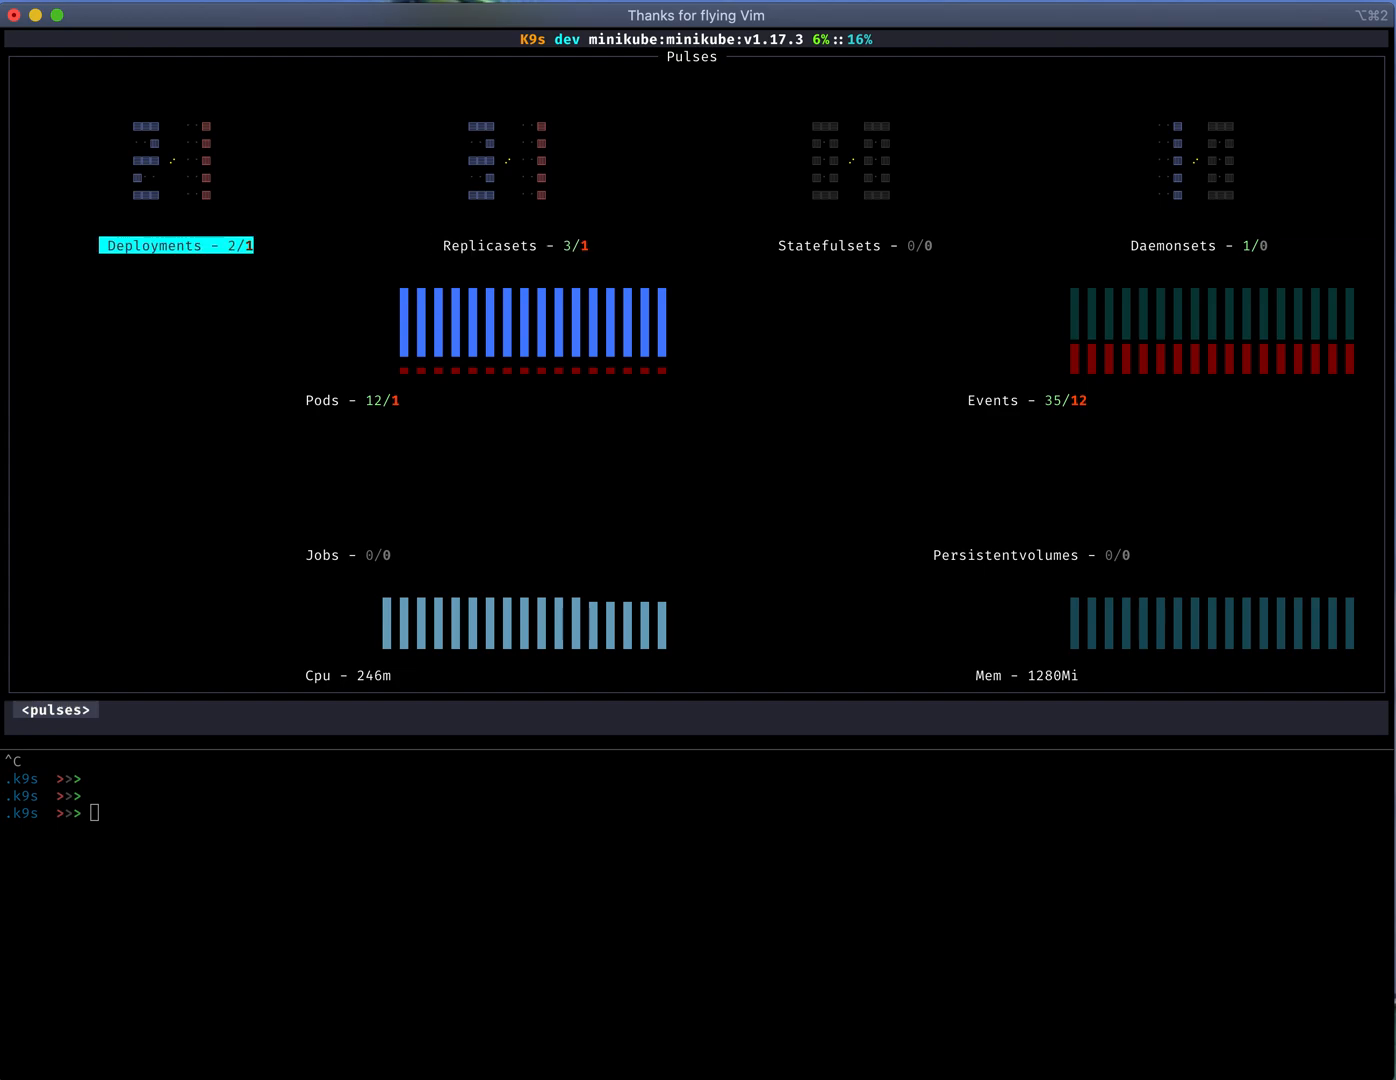
Step: Shift the Pulses dashboard focus from the Deployments tile to the Pods tile
key("Tab")
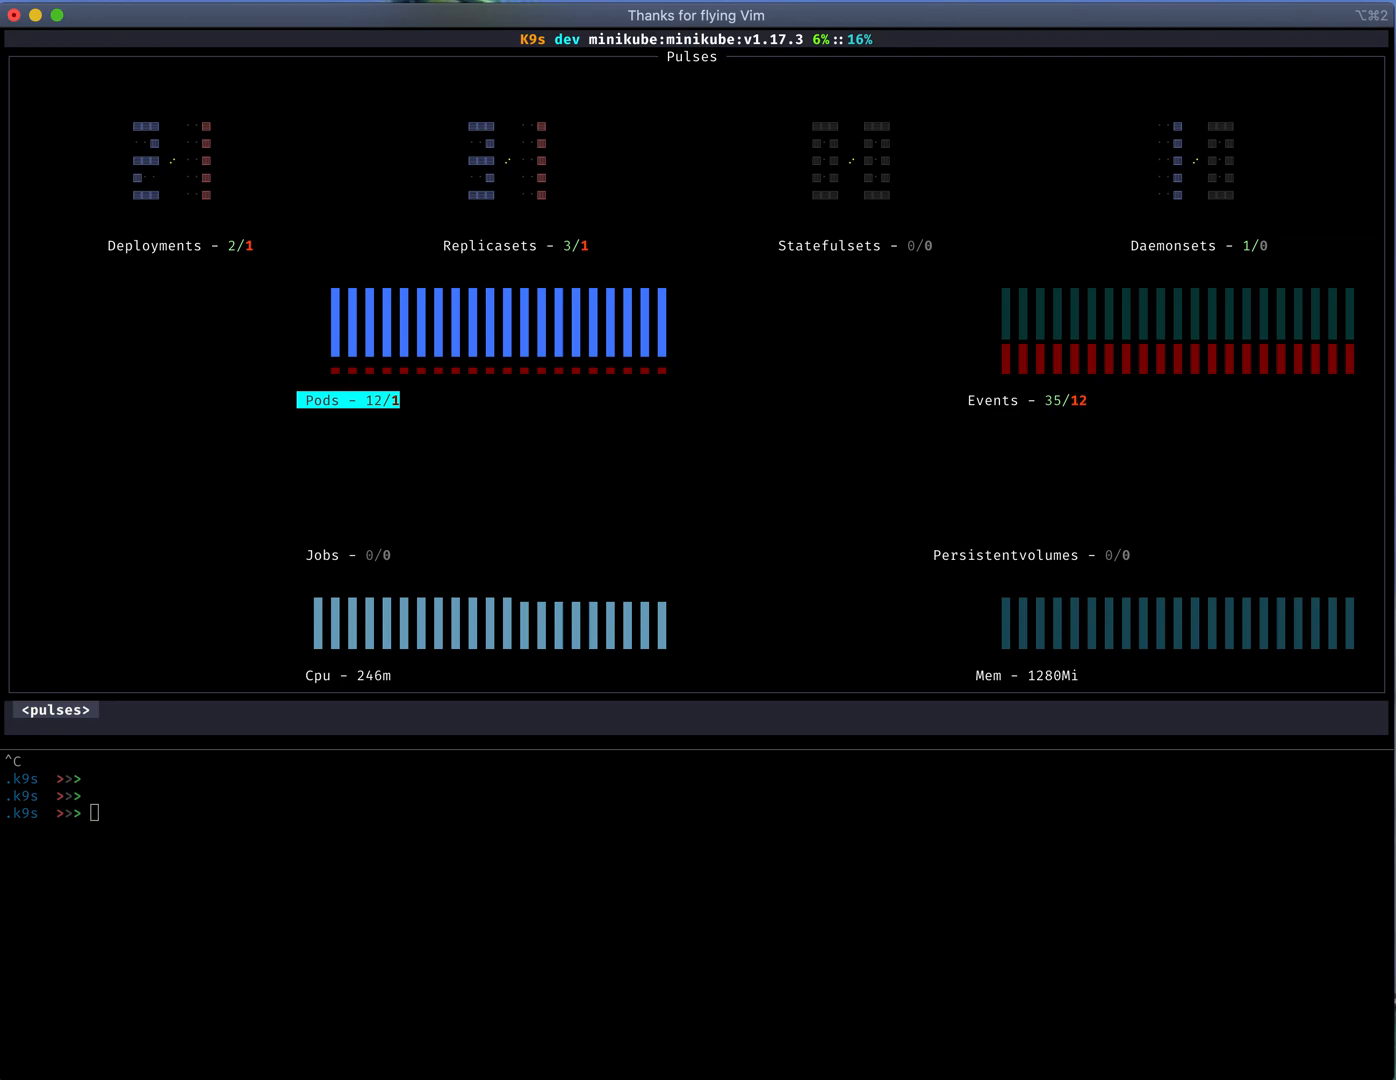
Step: Drill from the Pods pulse into the failing nginx pod's container list (ImagePullBackOff)
left_click(348, 400)
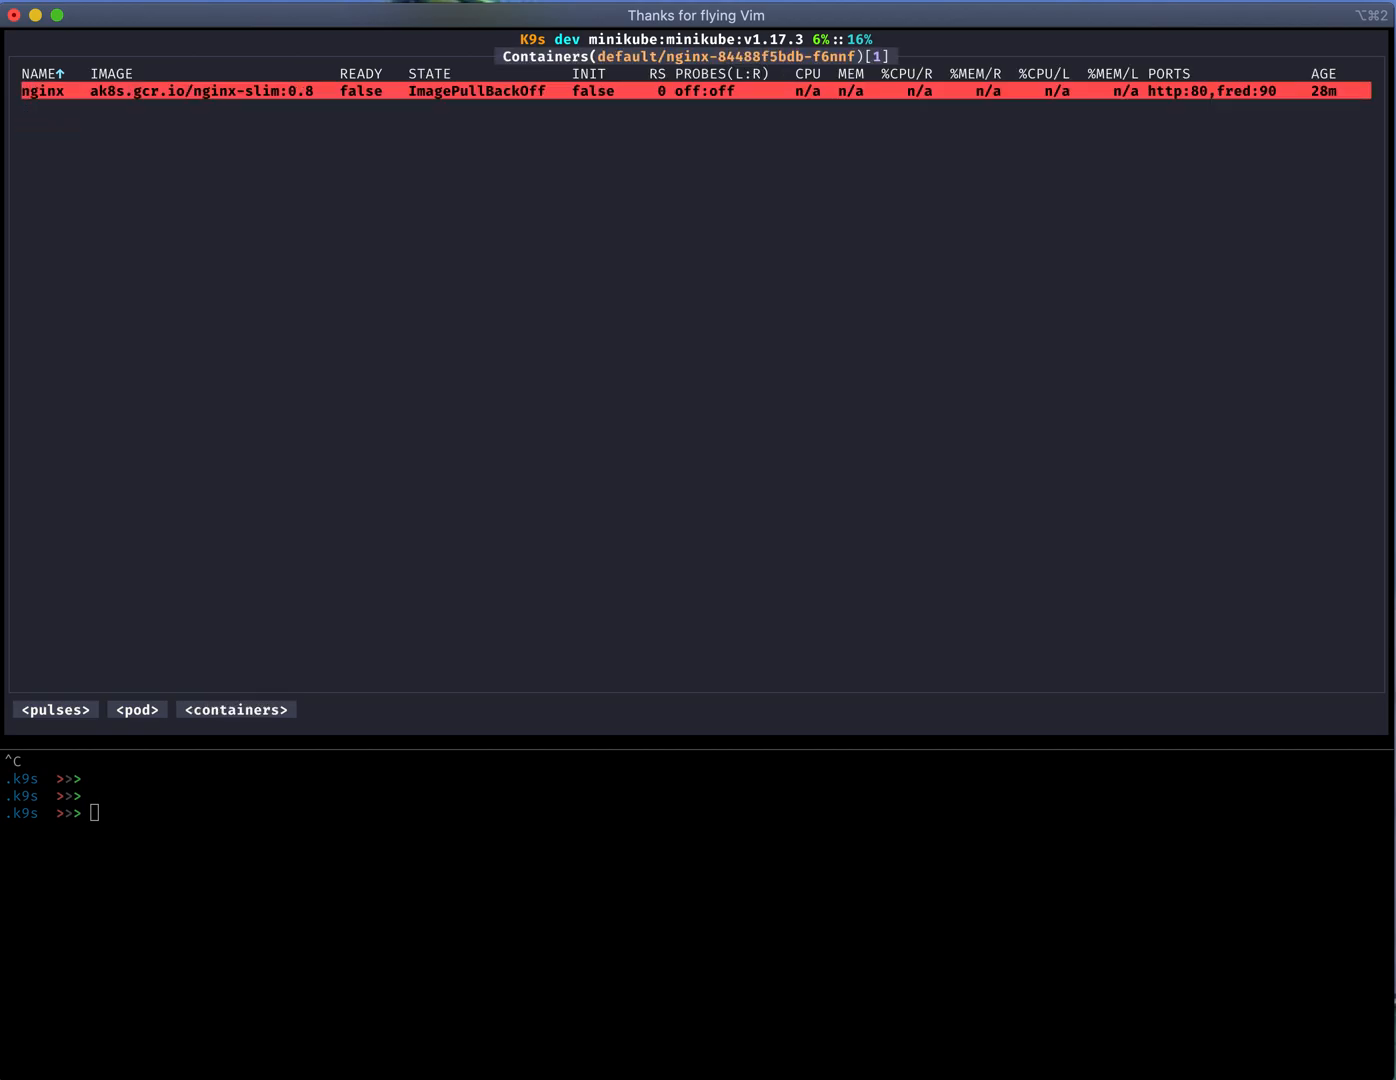
Step: Describe the nginx pod, highlight its image Pulling event, and return to the all-namespaces pod list
key("Escape")
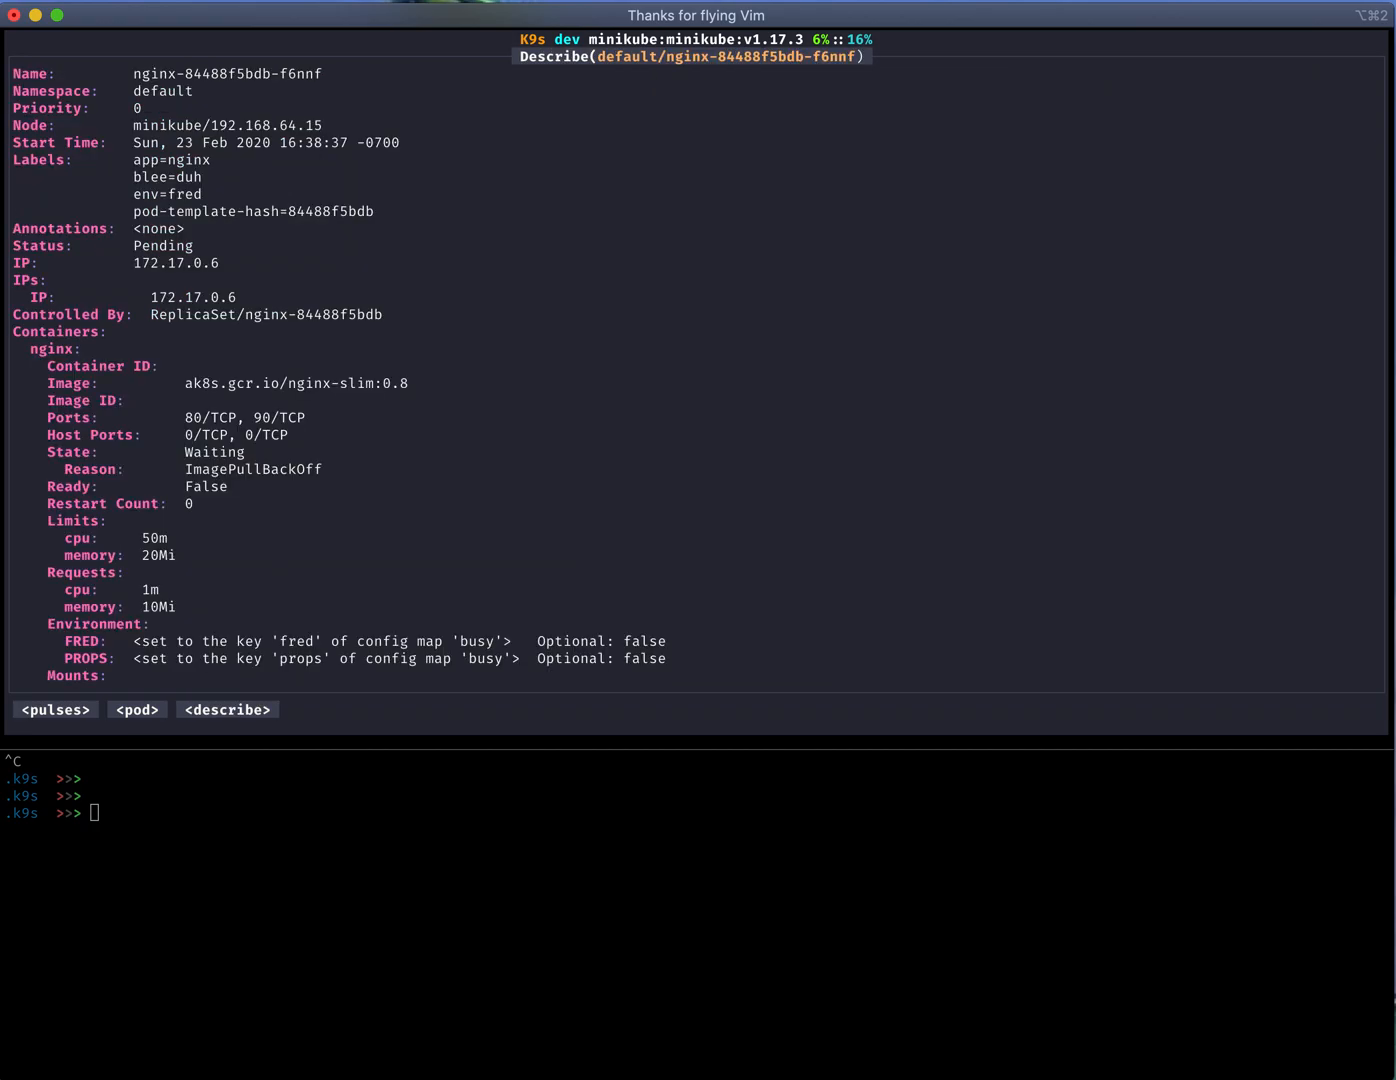
scroll("down", 3)
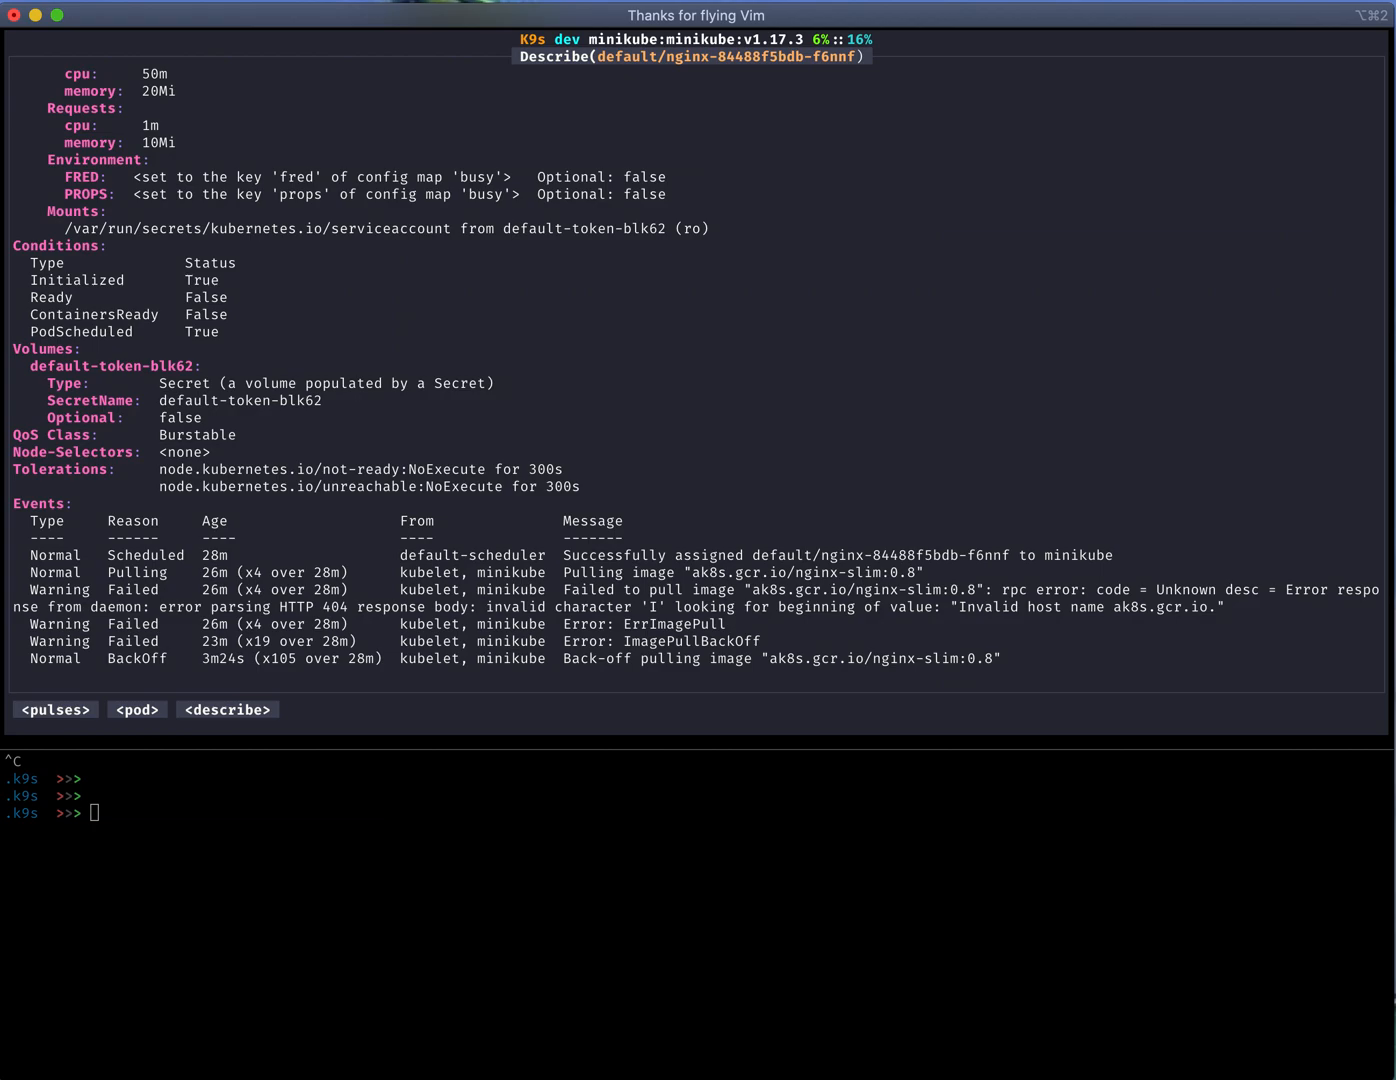
mouse_move(380, 240)
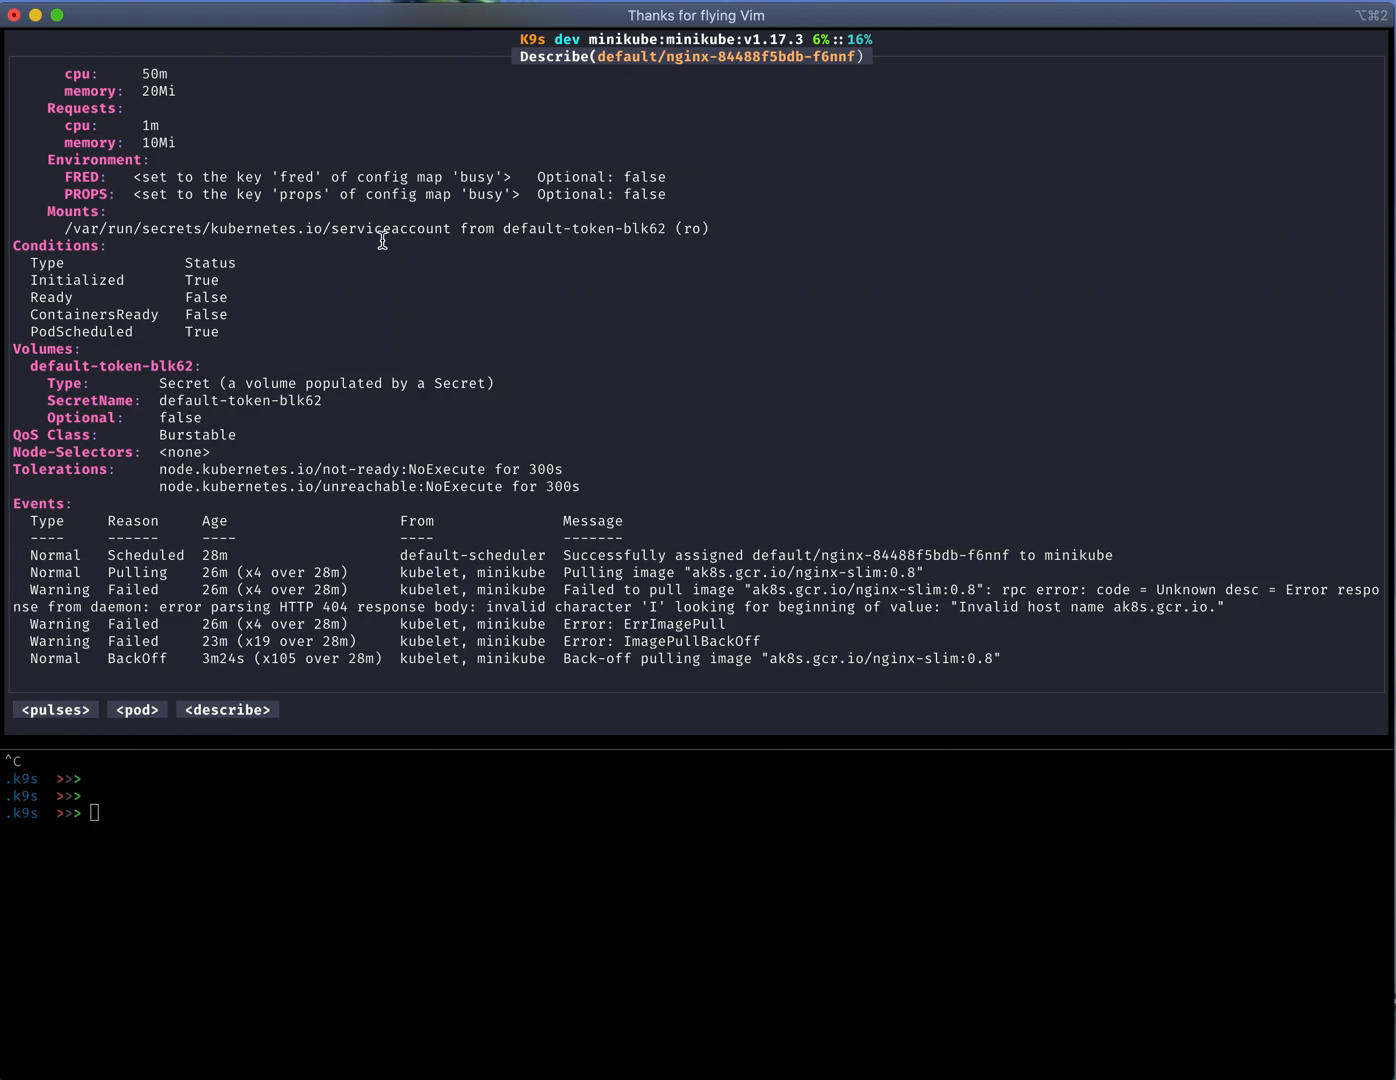
mouse_move(664, 630)
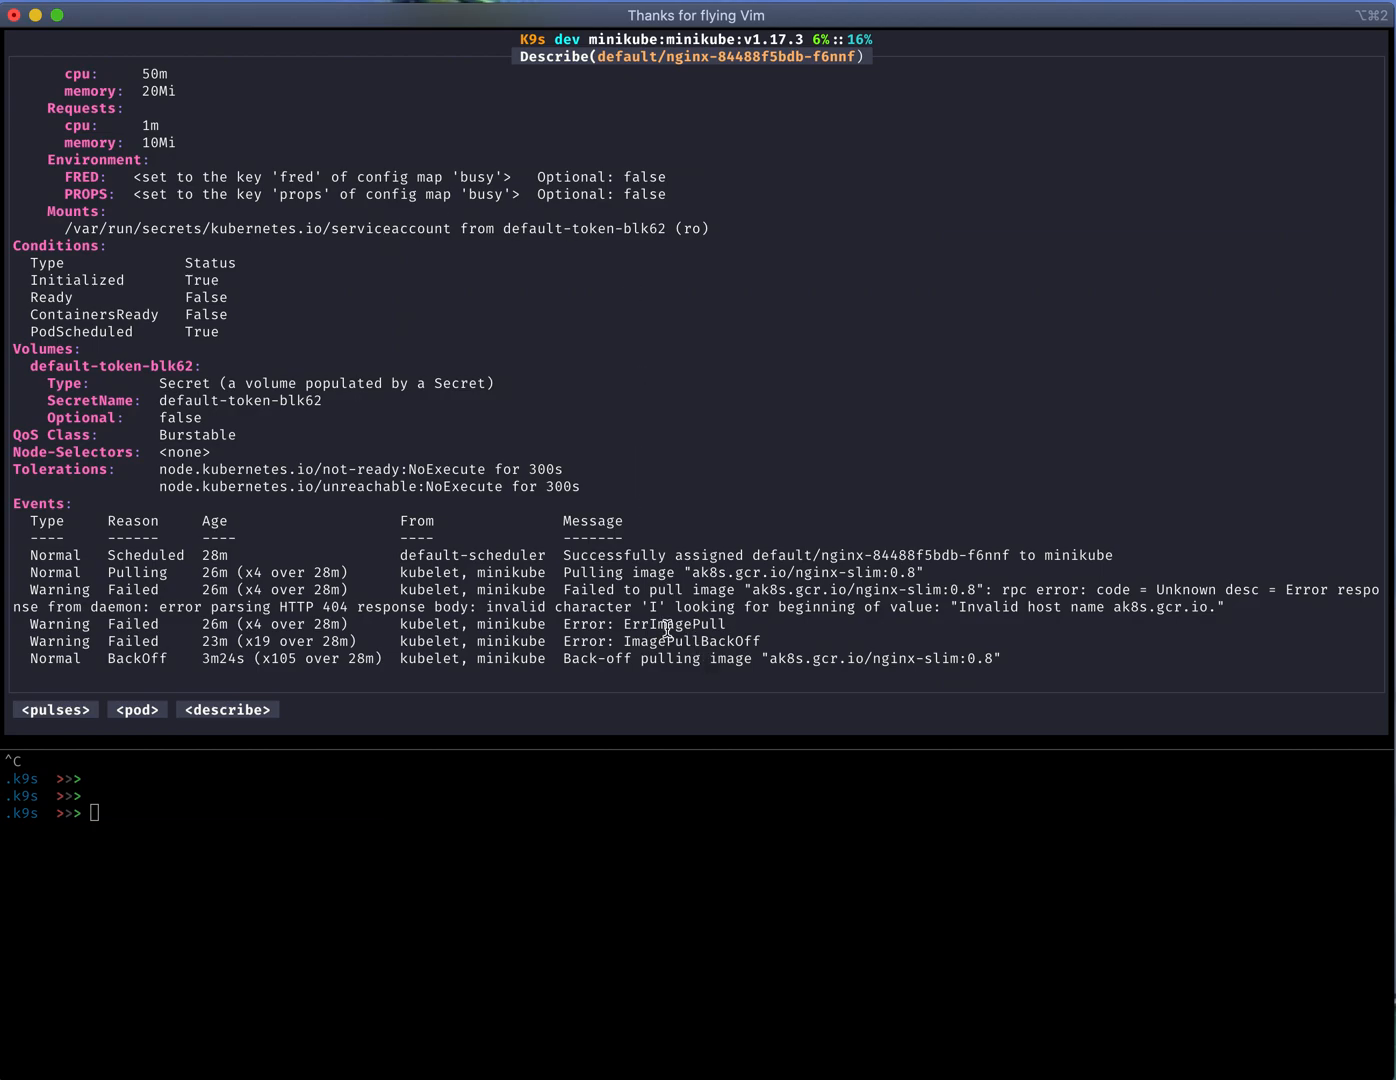
left_click(700, 572)
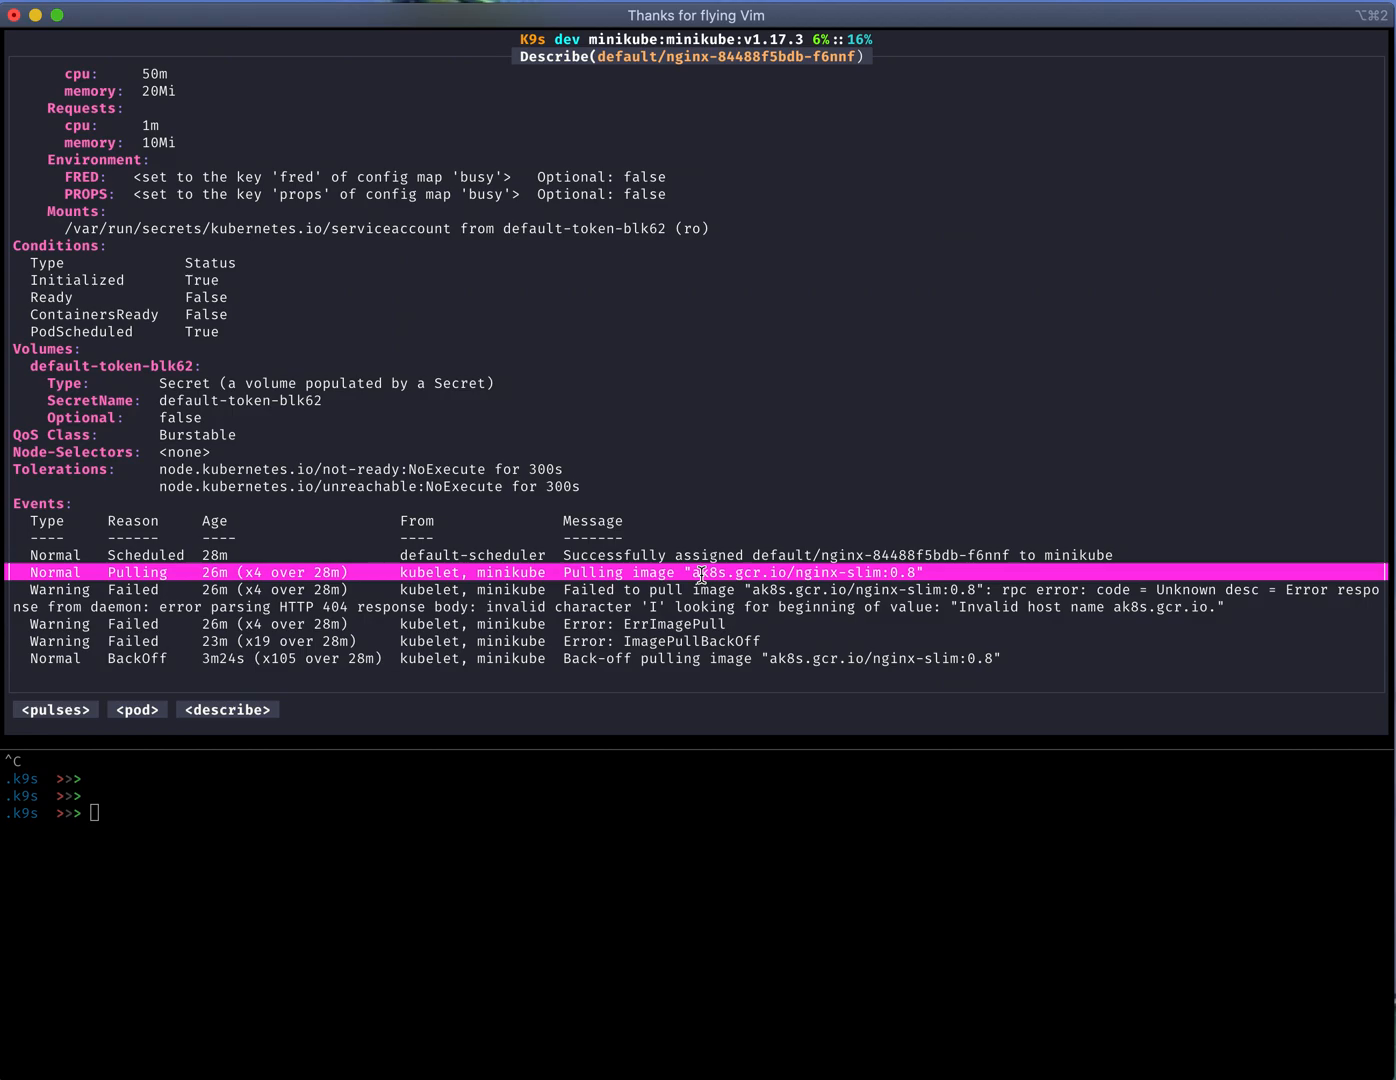
key("Escape")
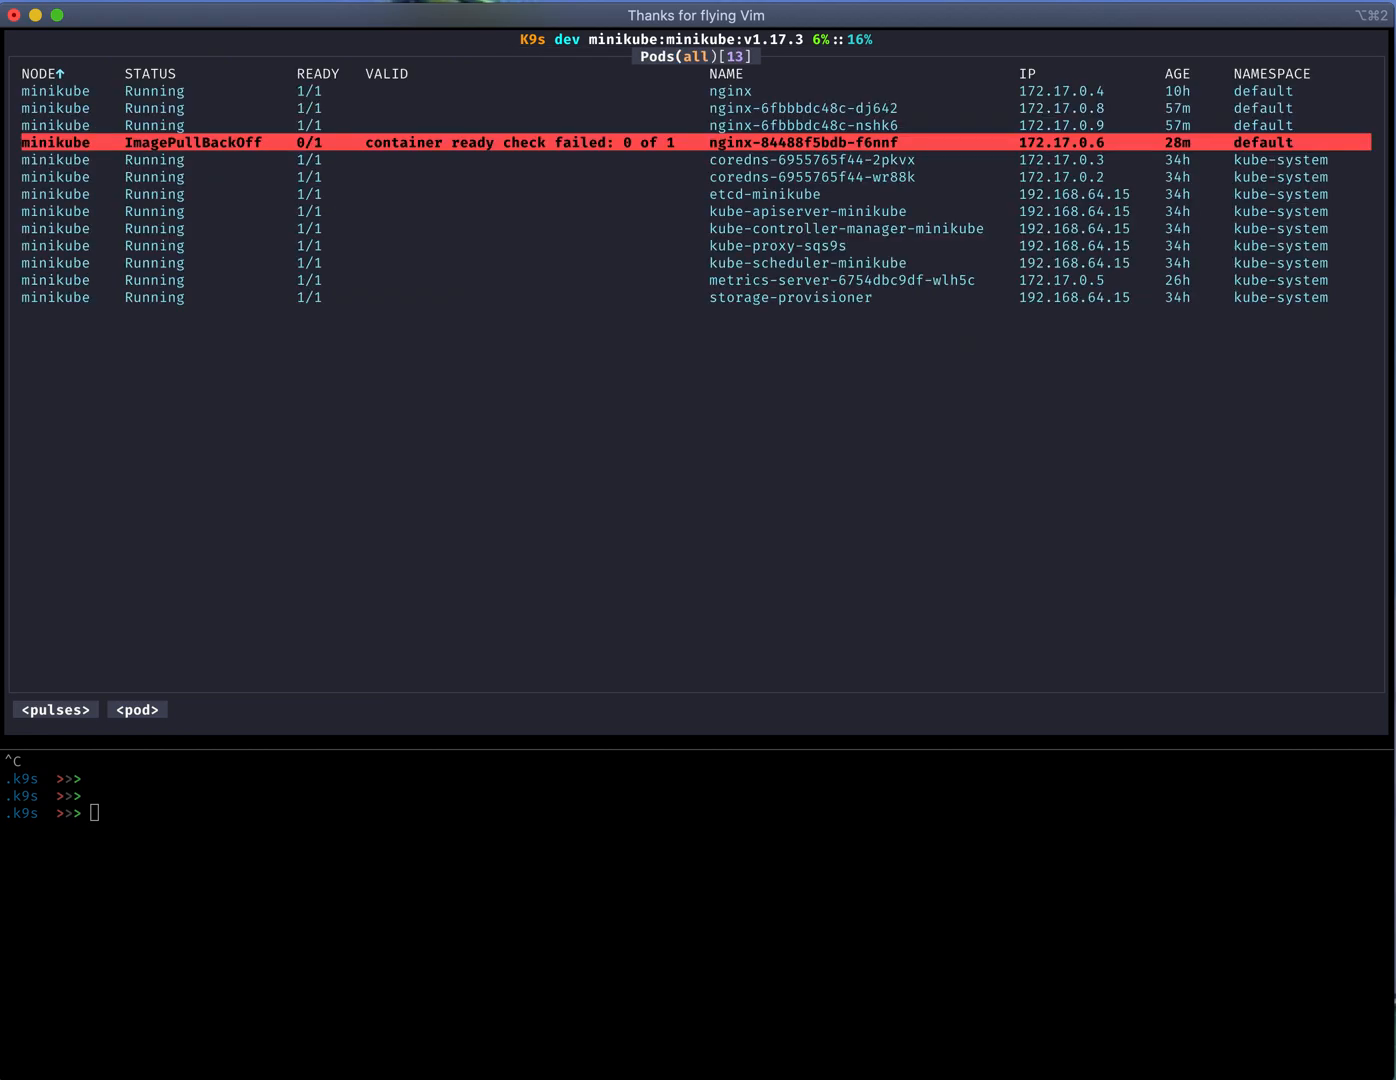
Step: View the nginx ReplicaSet, then edit the nginx Deployment manifest in Vim from K9s
type("p")
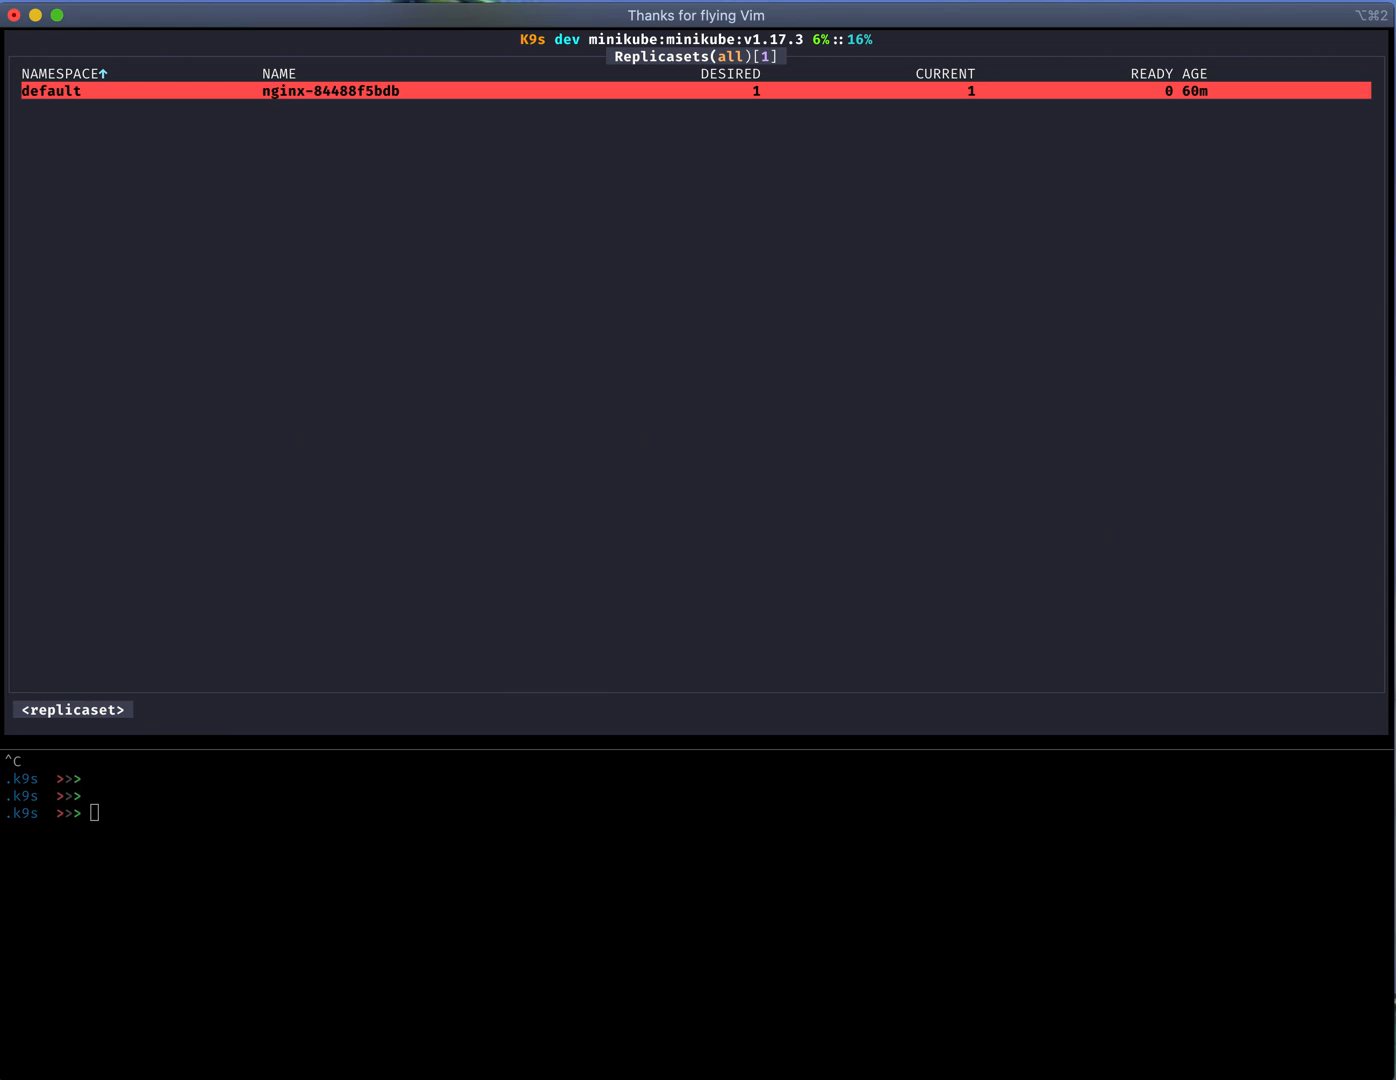
type("p")
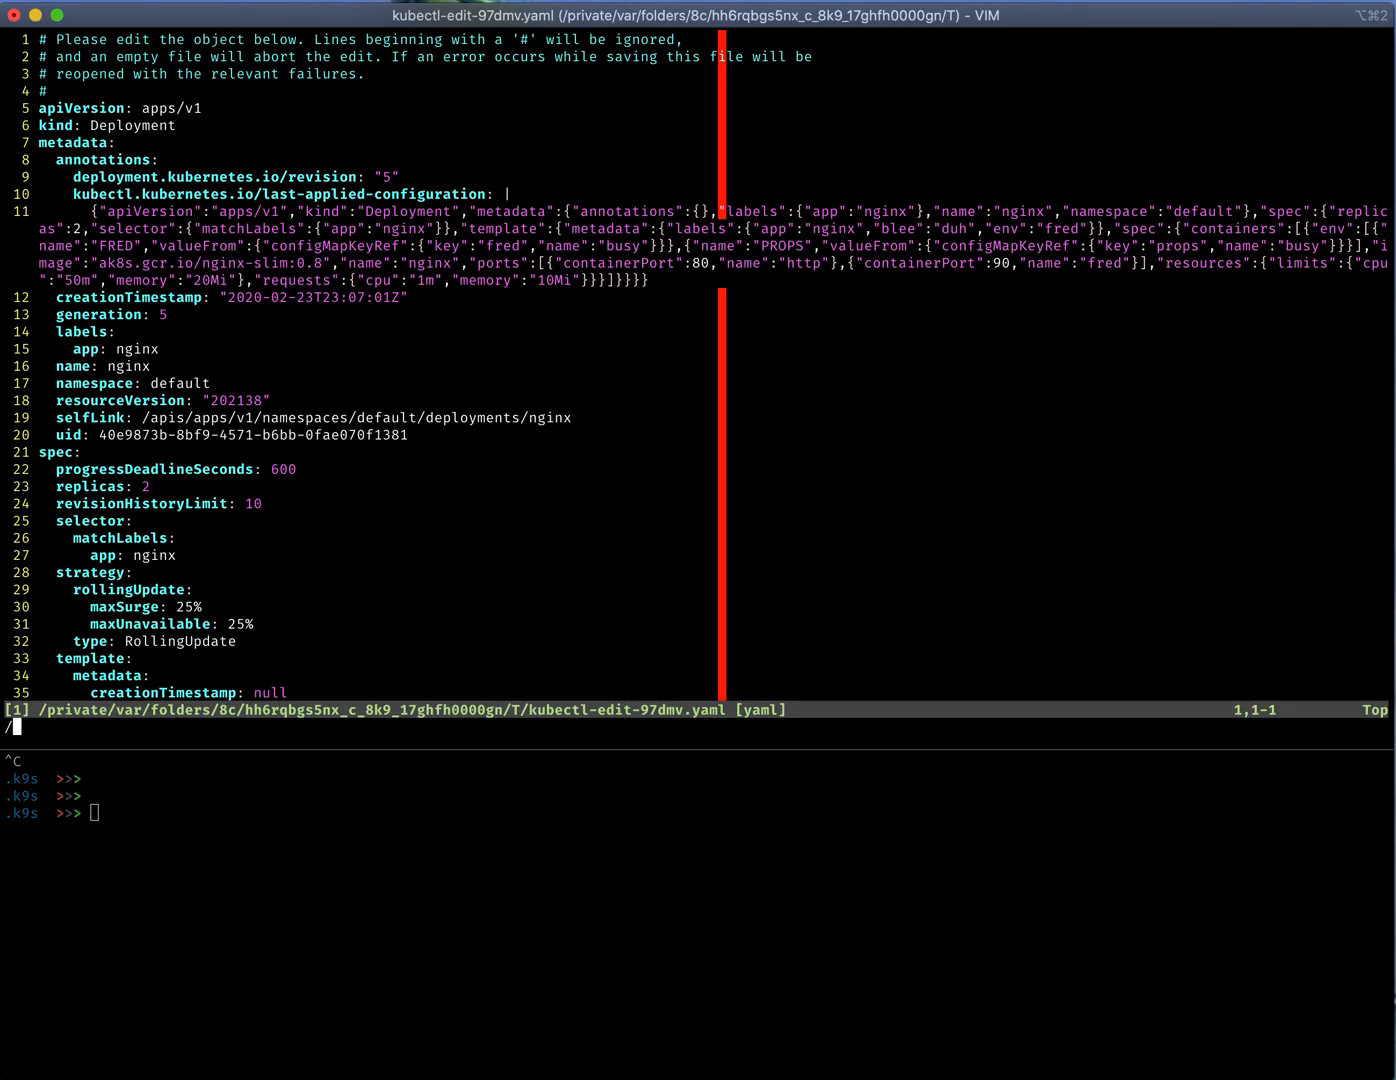
Step: Jump to the deployment's image line, then save and quit back to the deployments list
type("image")
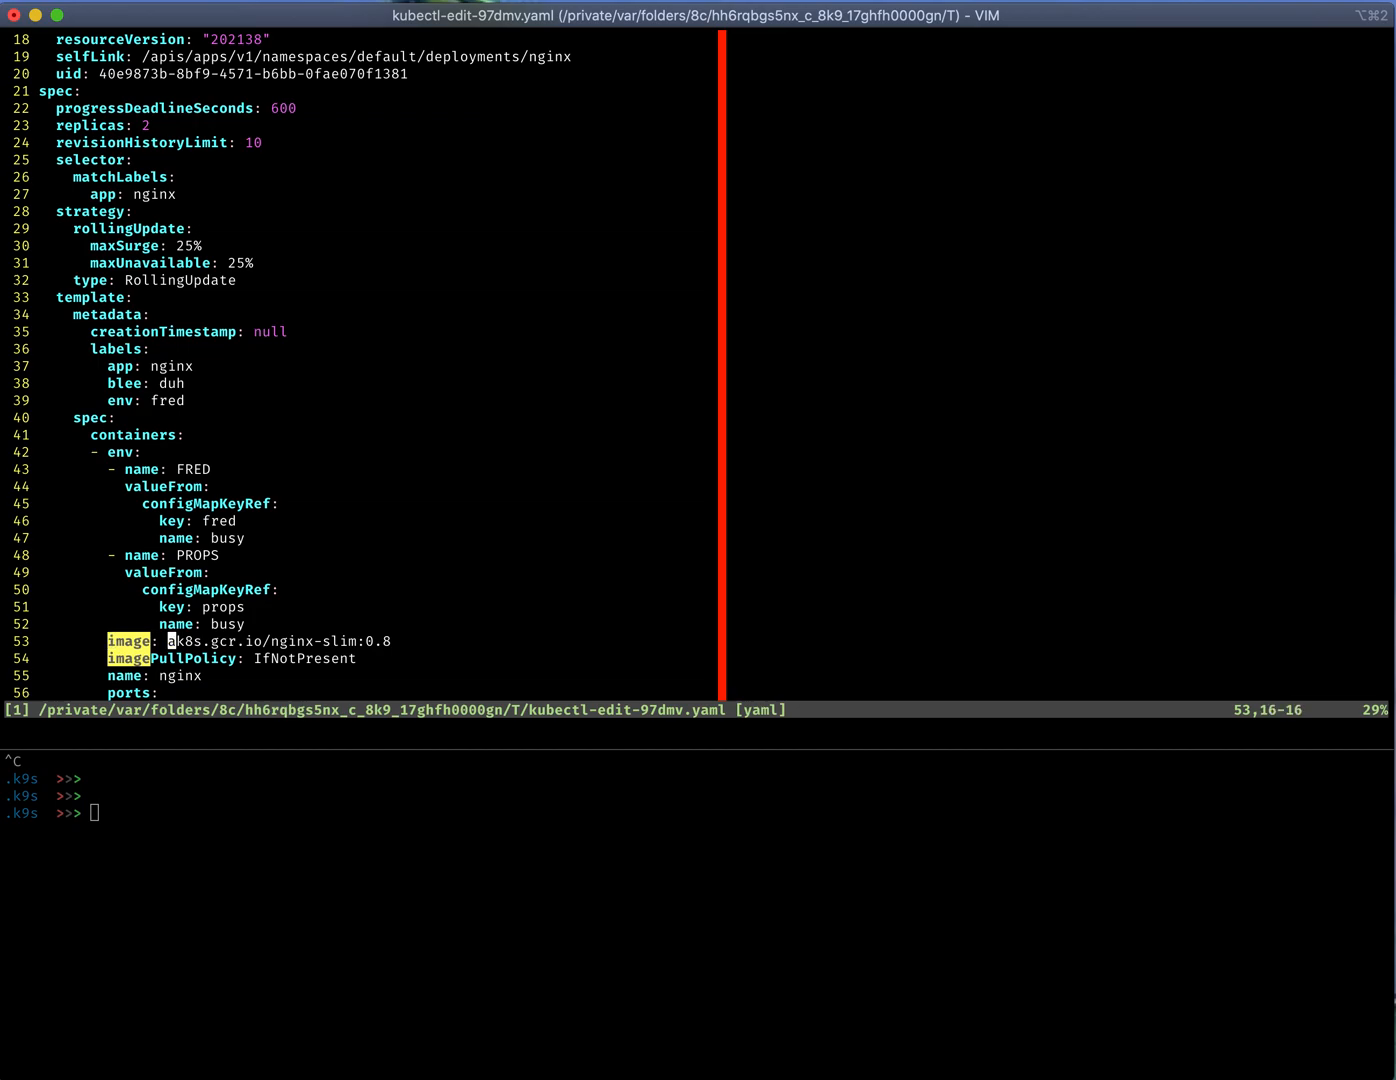
type(":wq")
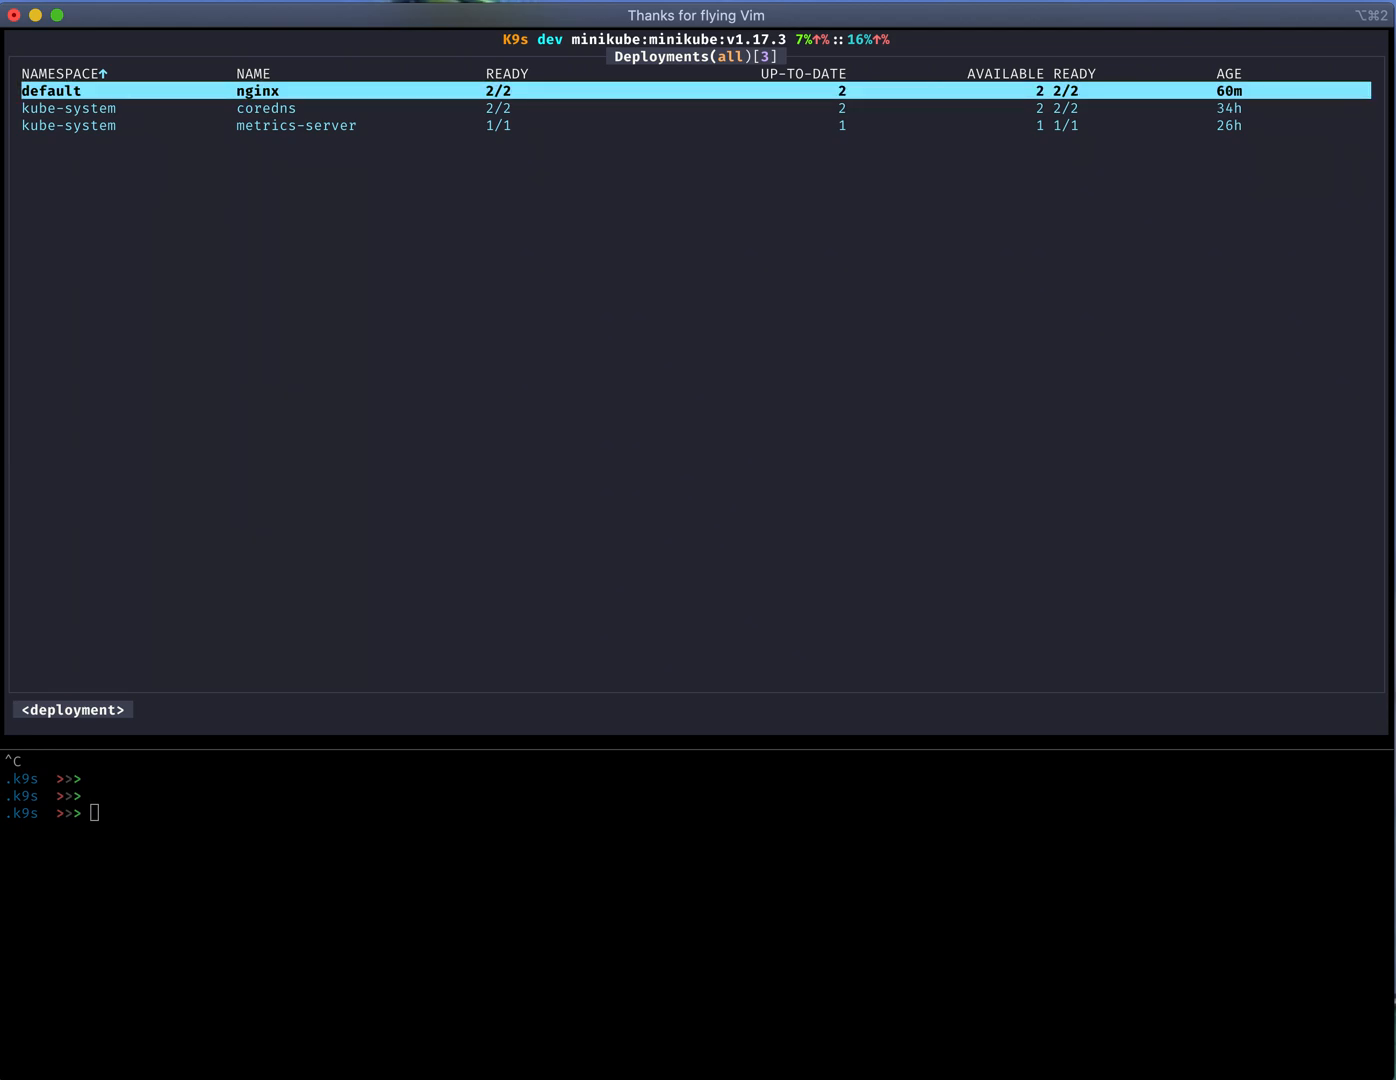
type("pu")
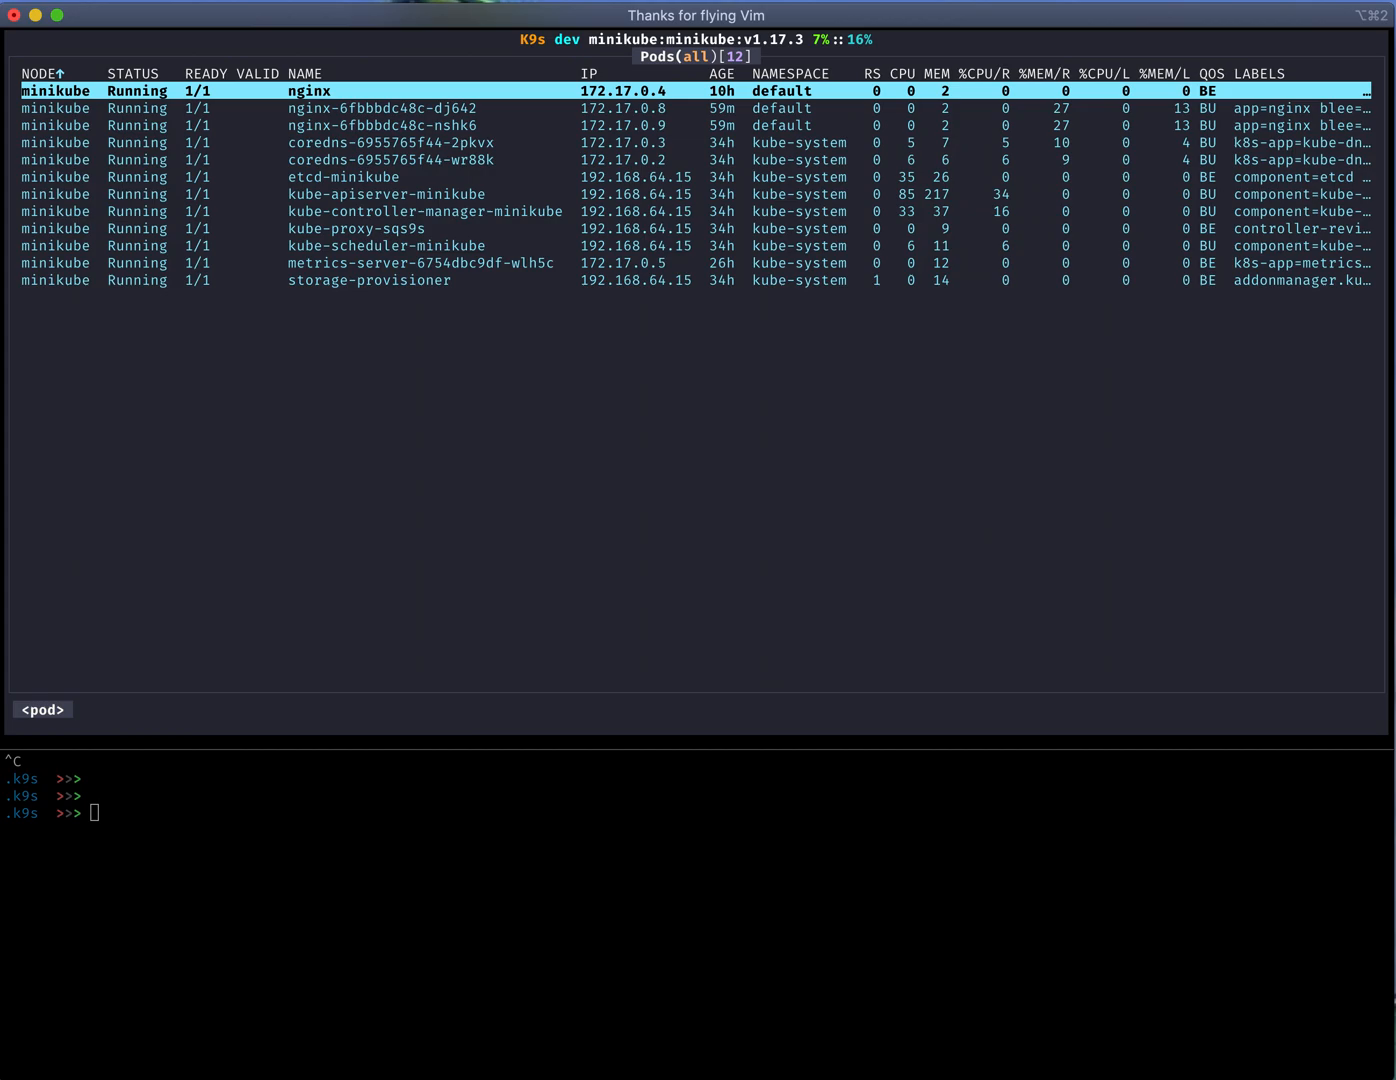
mouse_move(782, 882)
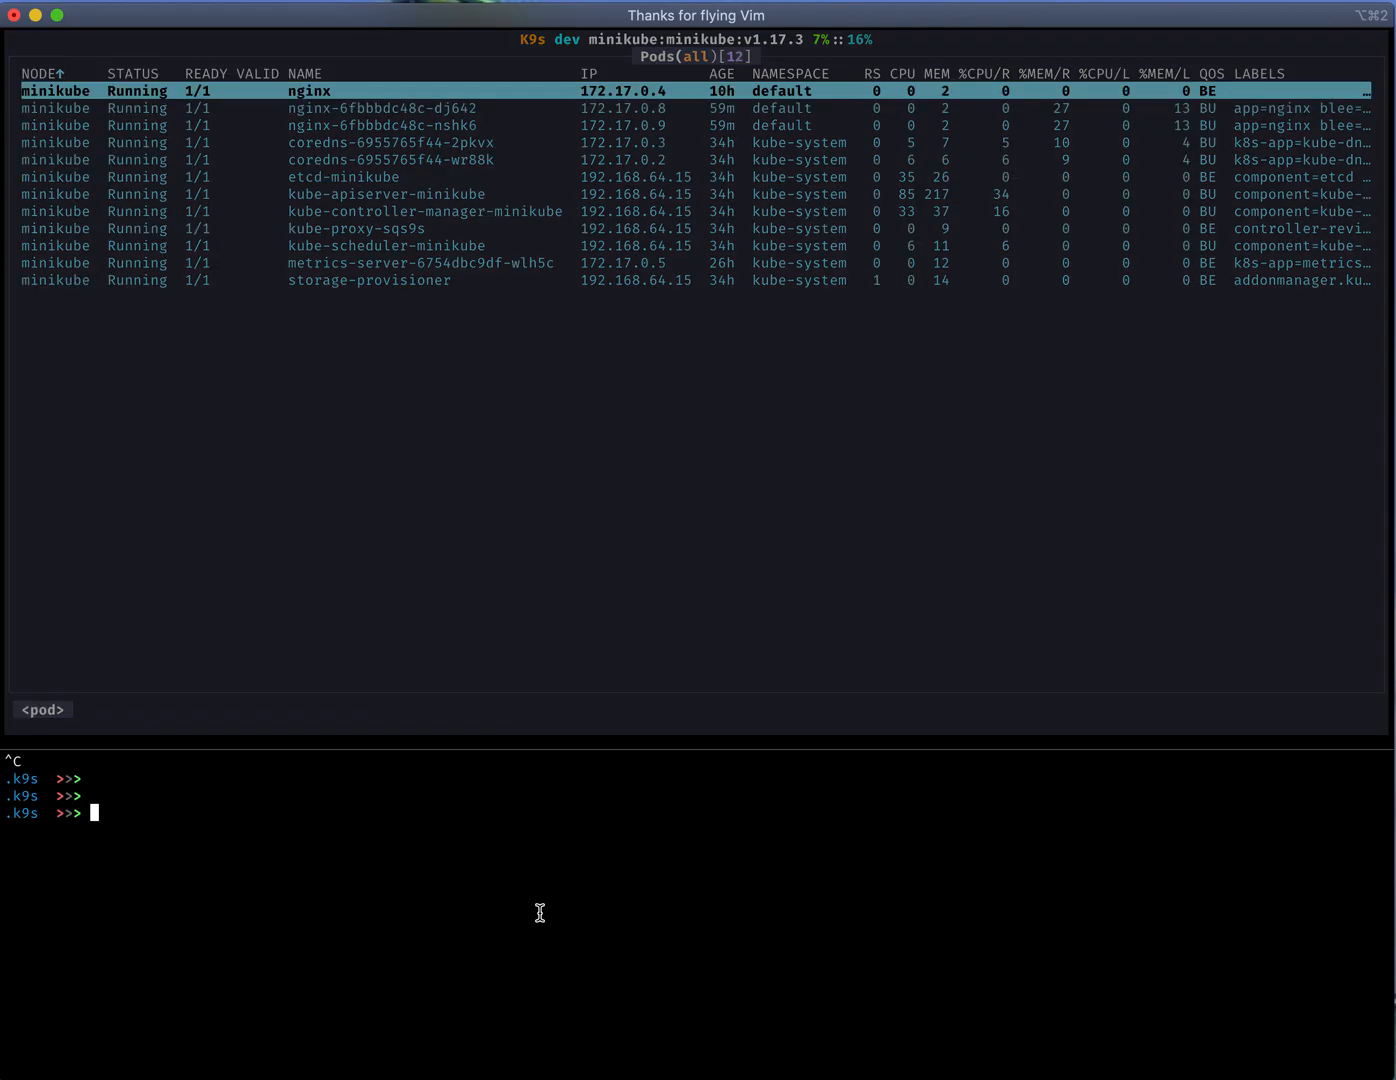
Step: List the Running nginx pods with kgp, clear the shell, and stage 'vi views_config.yml'
type("kgp")
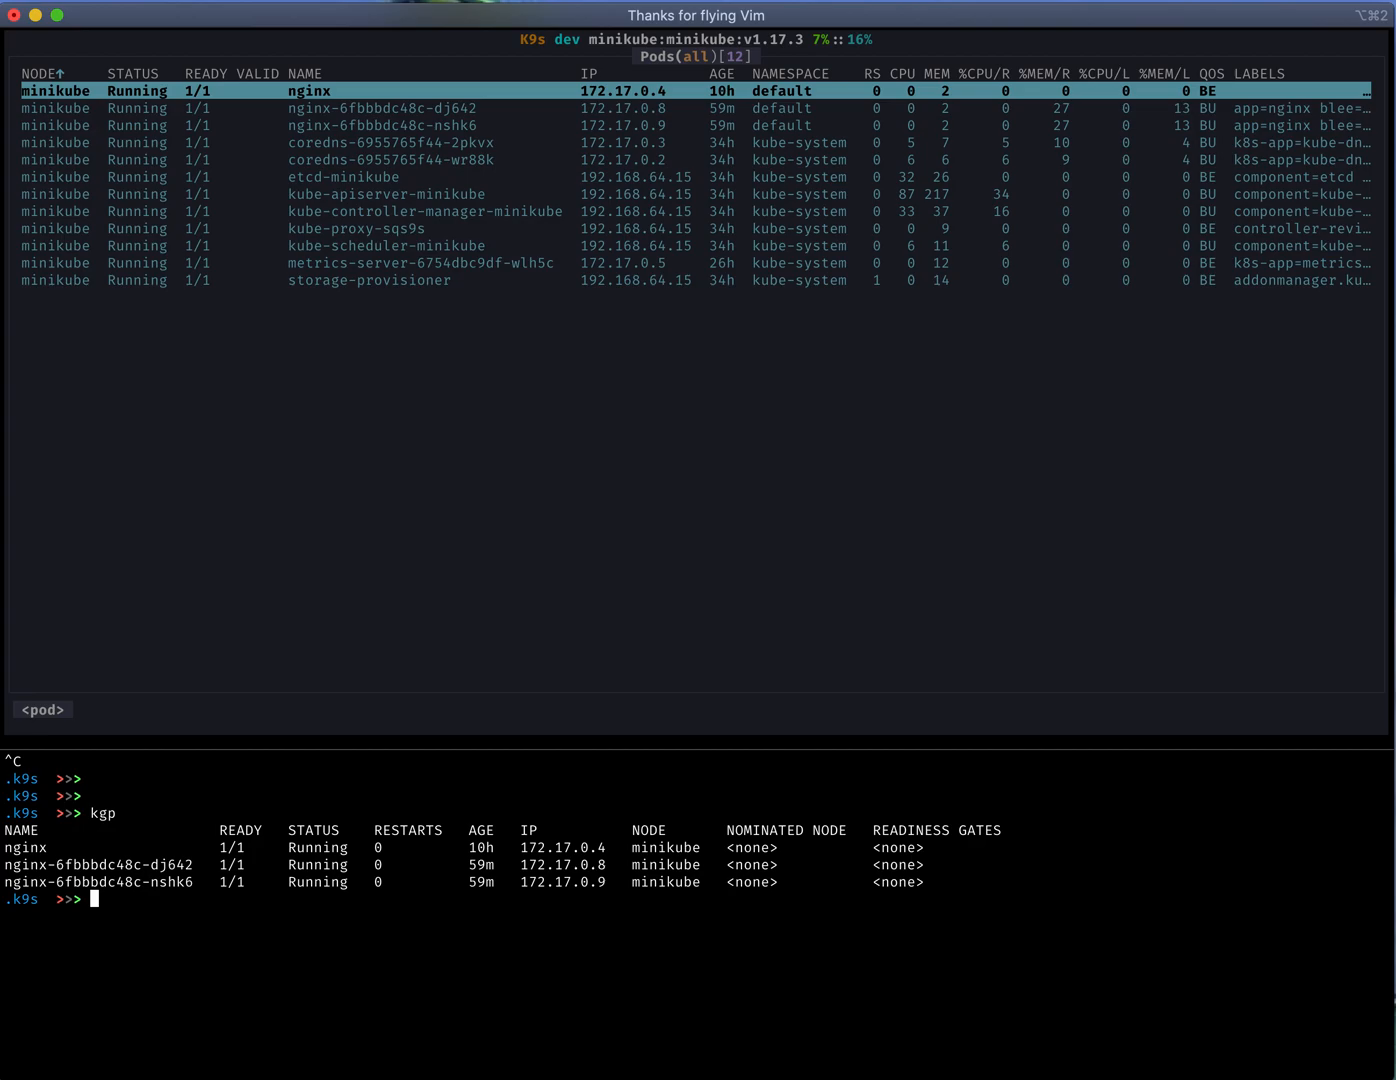
type("c")
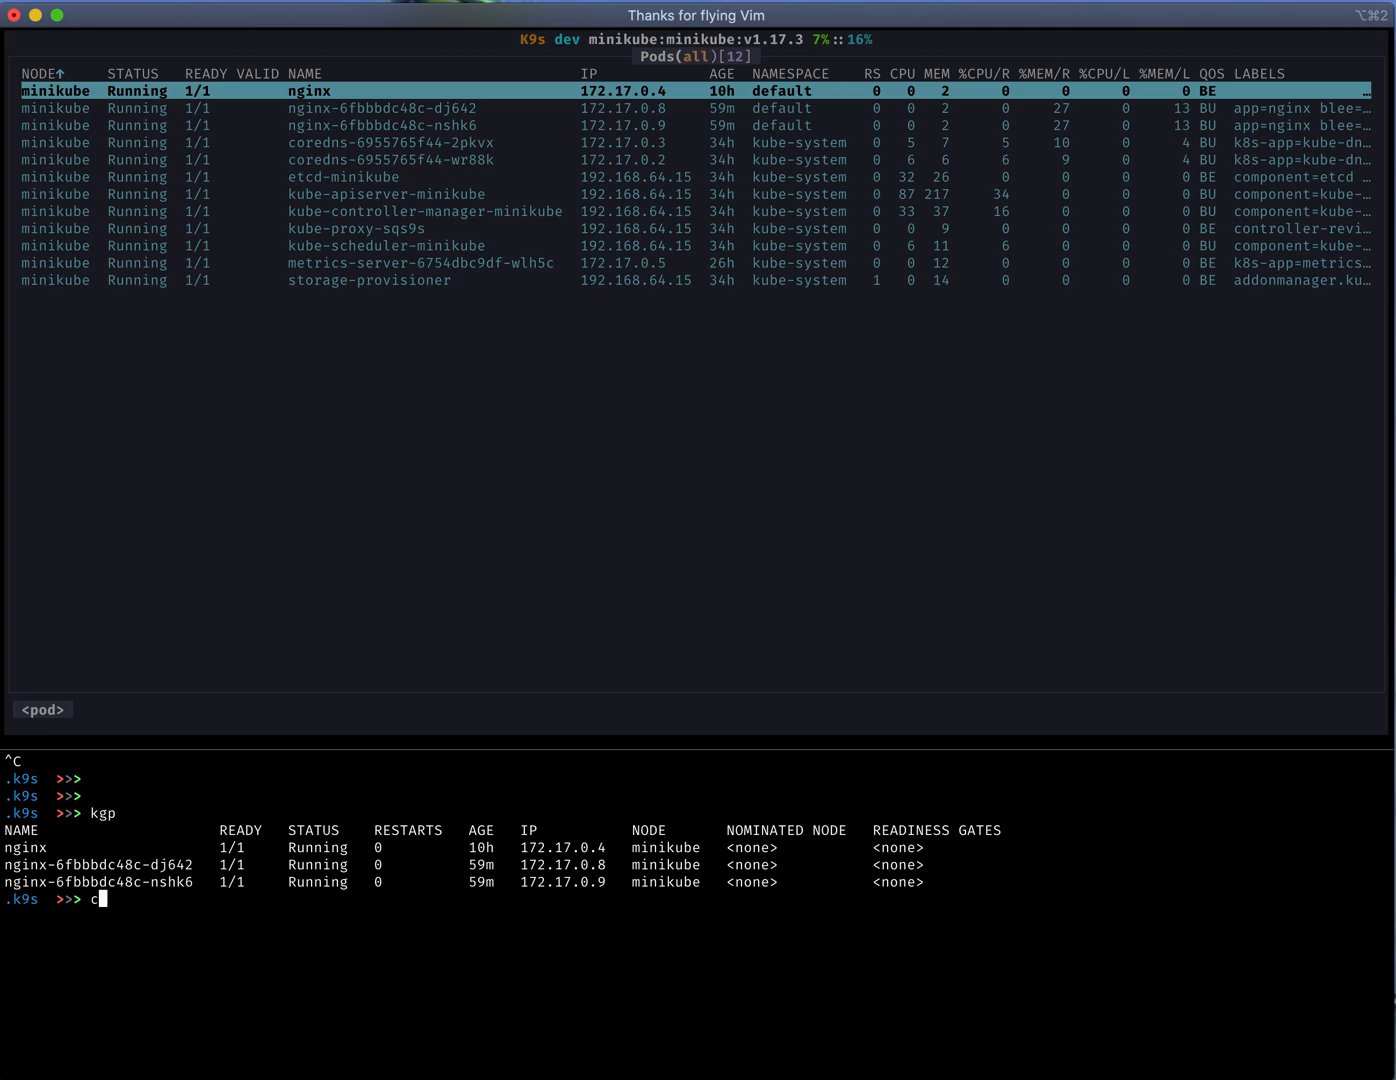
key("Return")
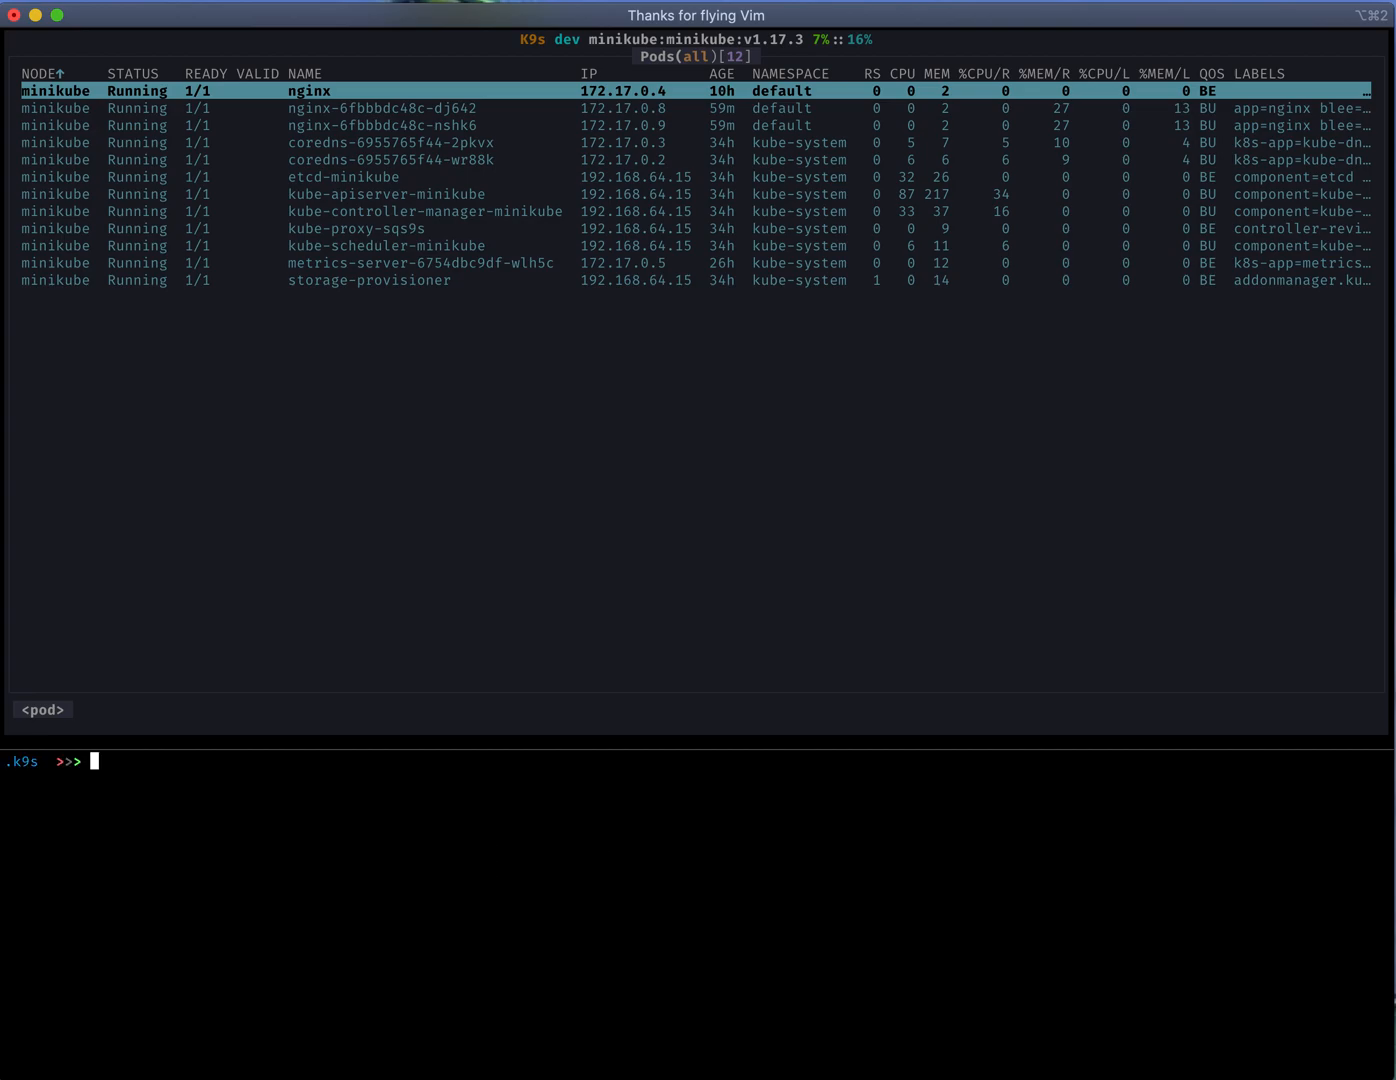
type("vi")
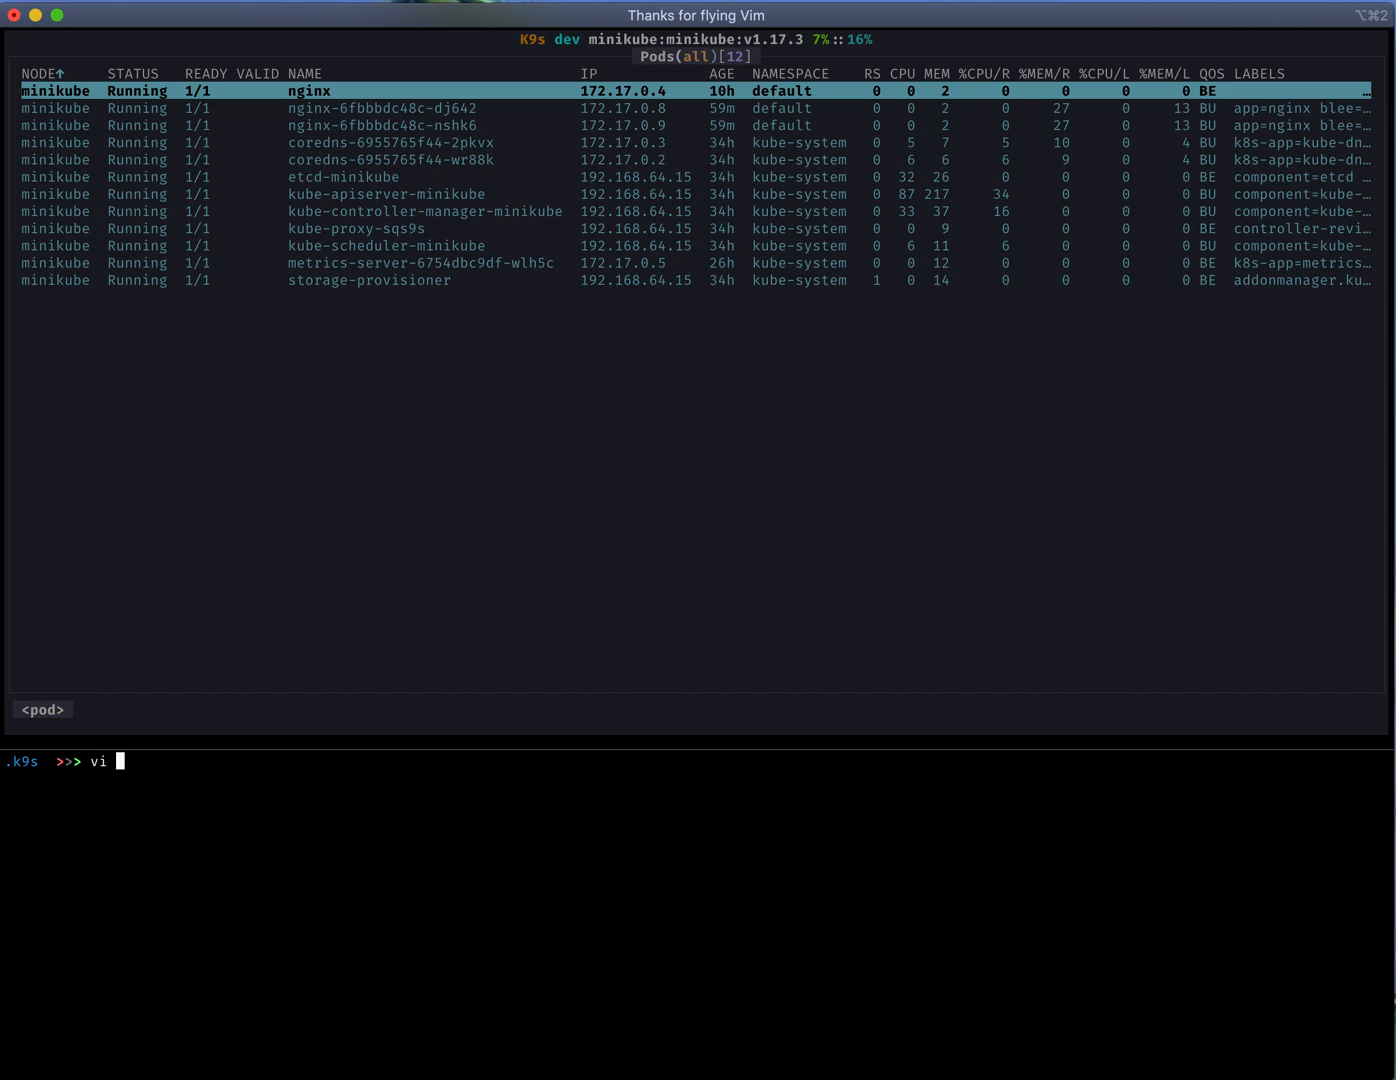
type("views_config.yml")
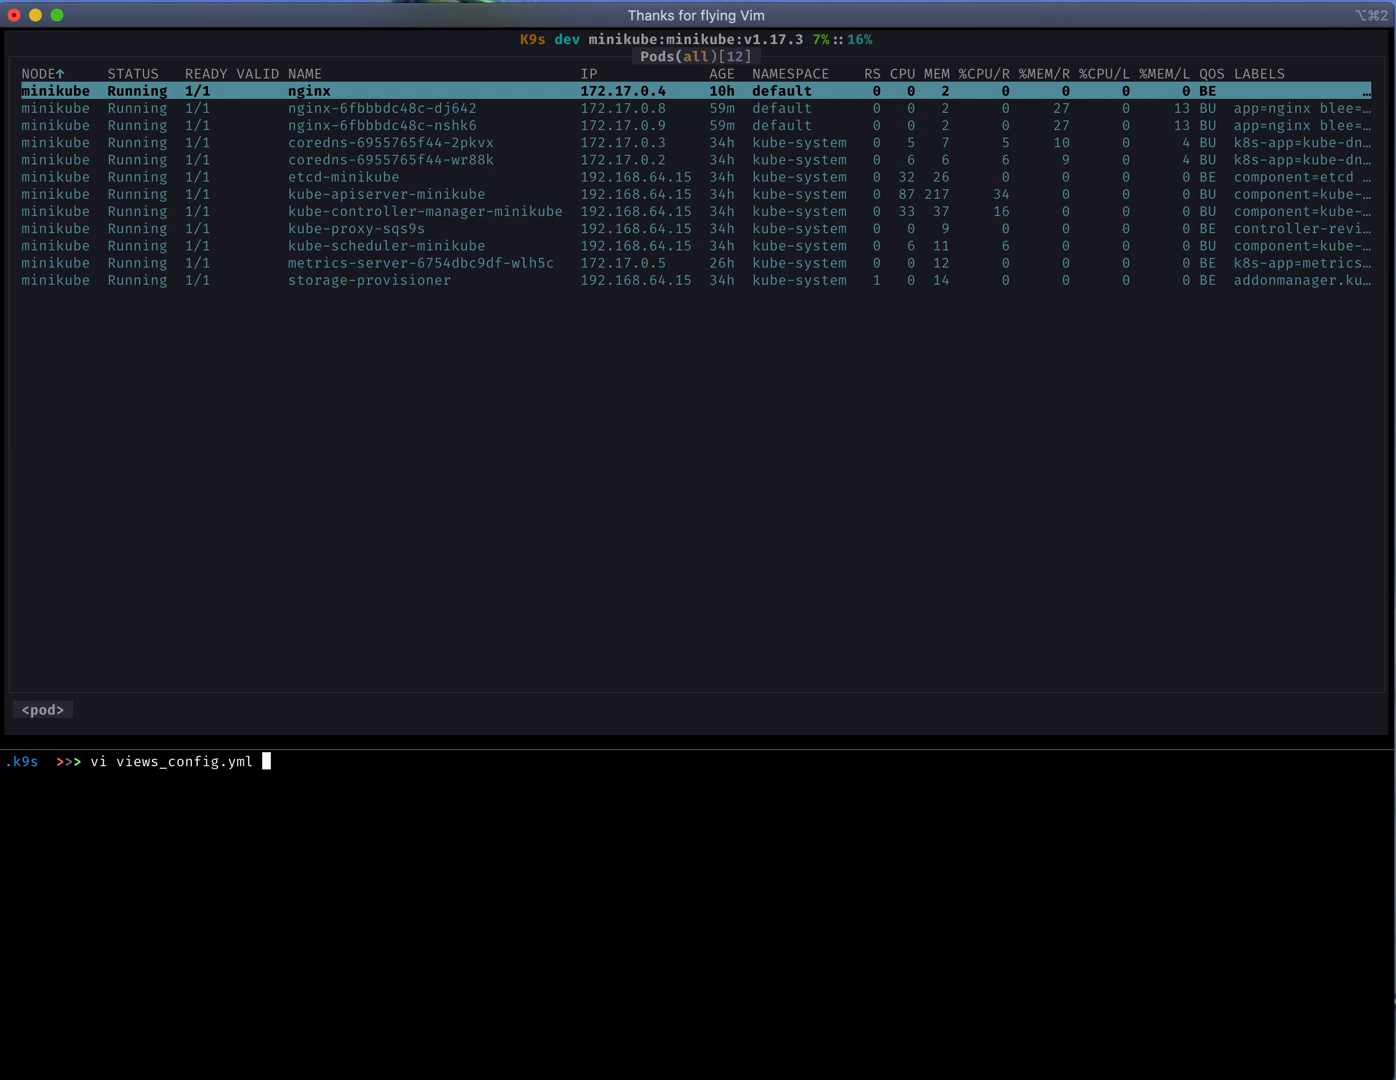
Step: Edit views_config.yml, cutting the NODE line from the top of the v1/pods columns to move it after IP
key("Return")
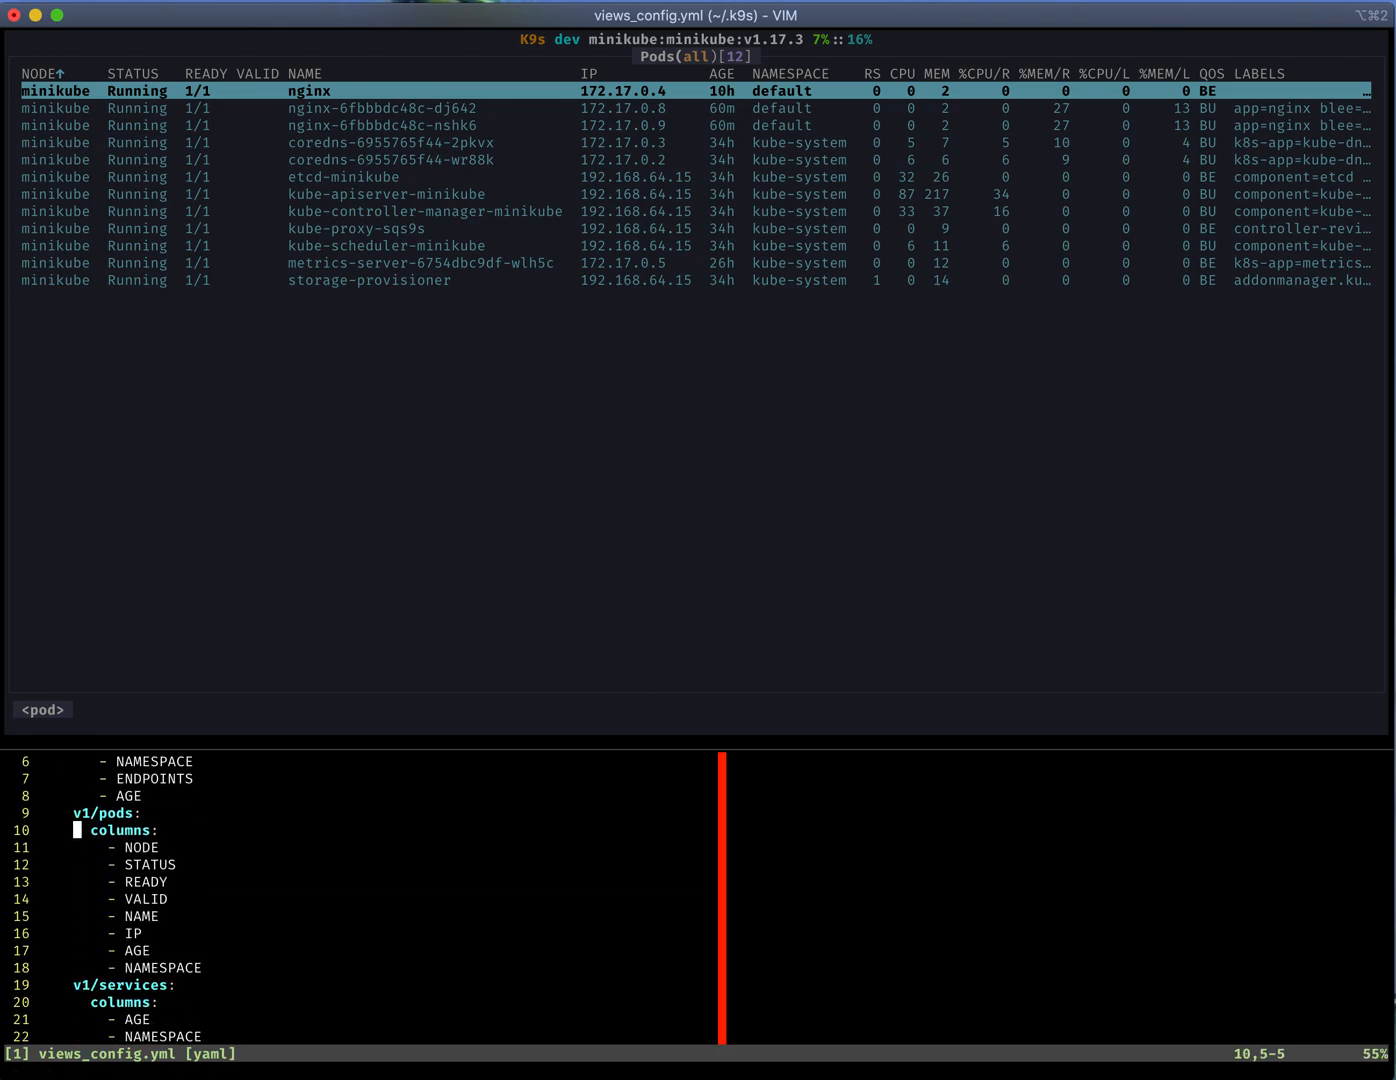
key("j")
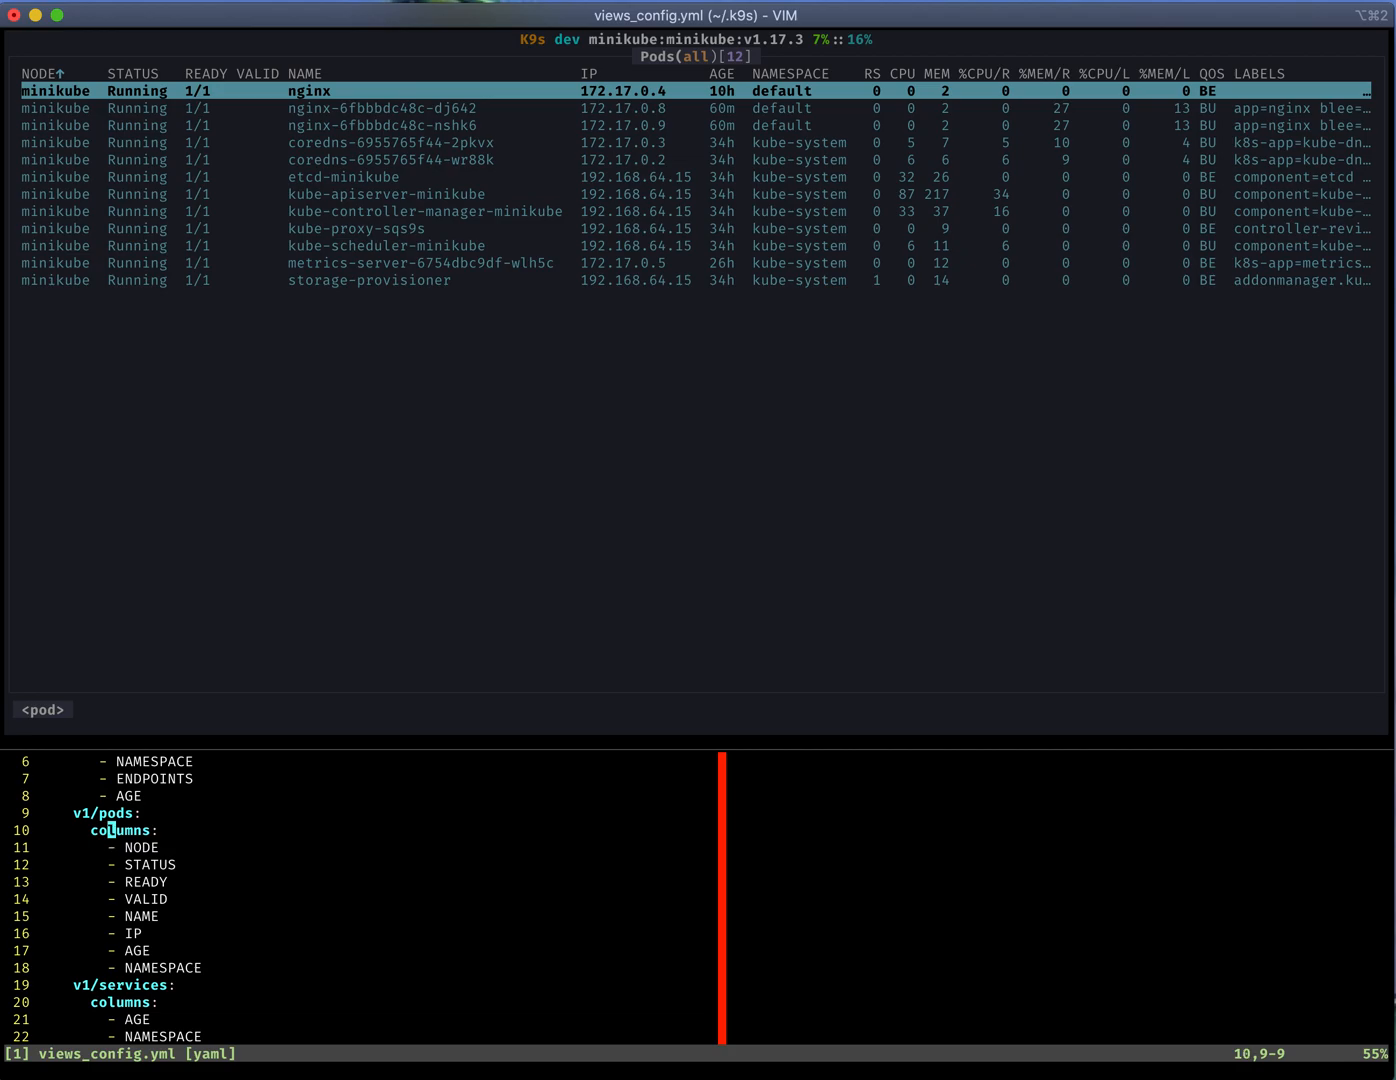
key("dd")
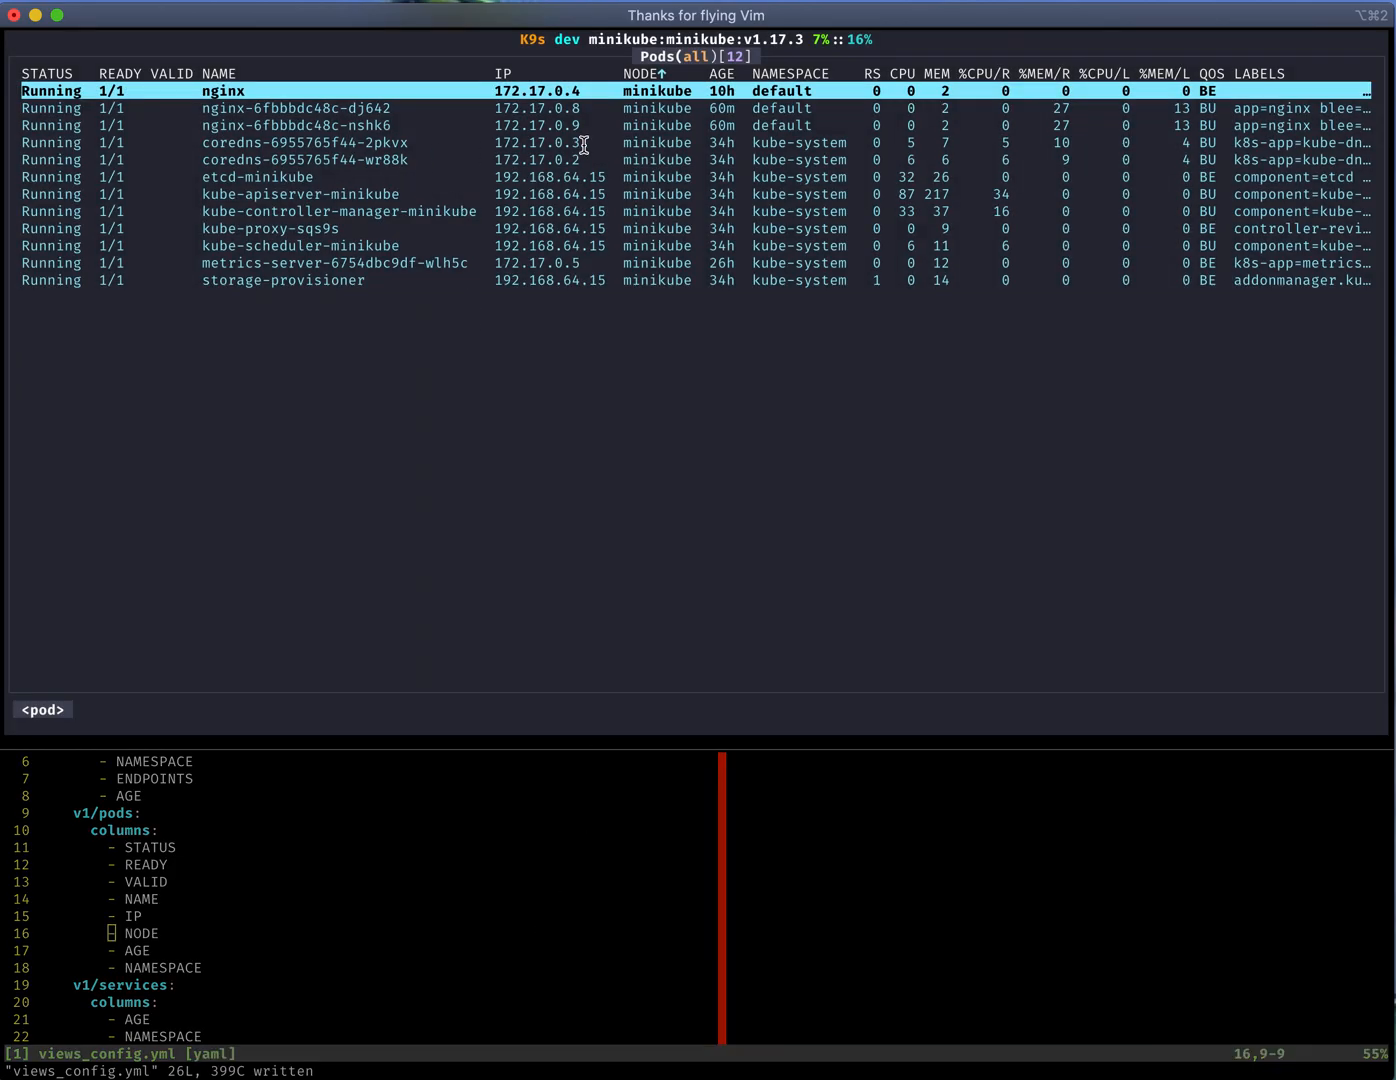
mouse_move(656, 160)
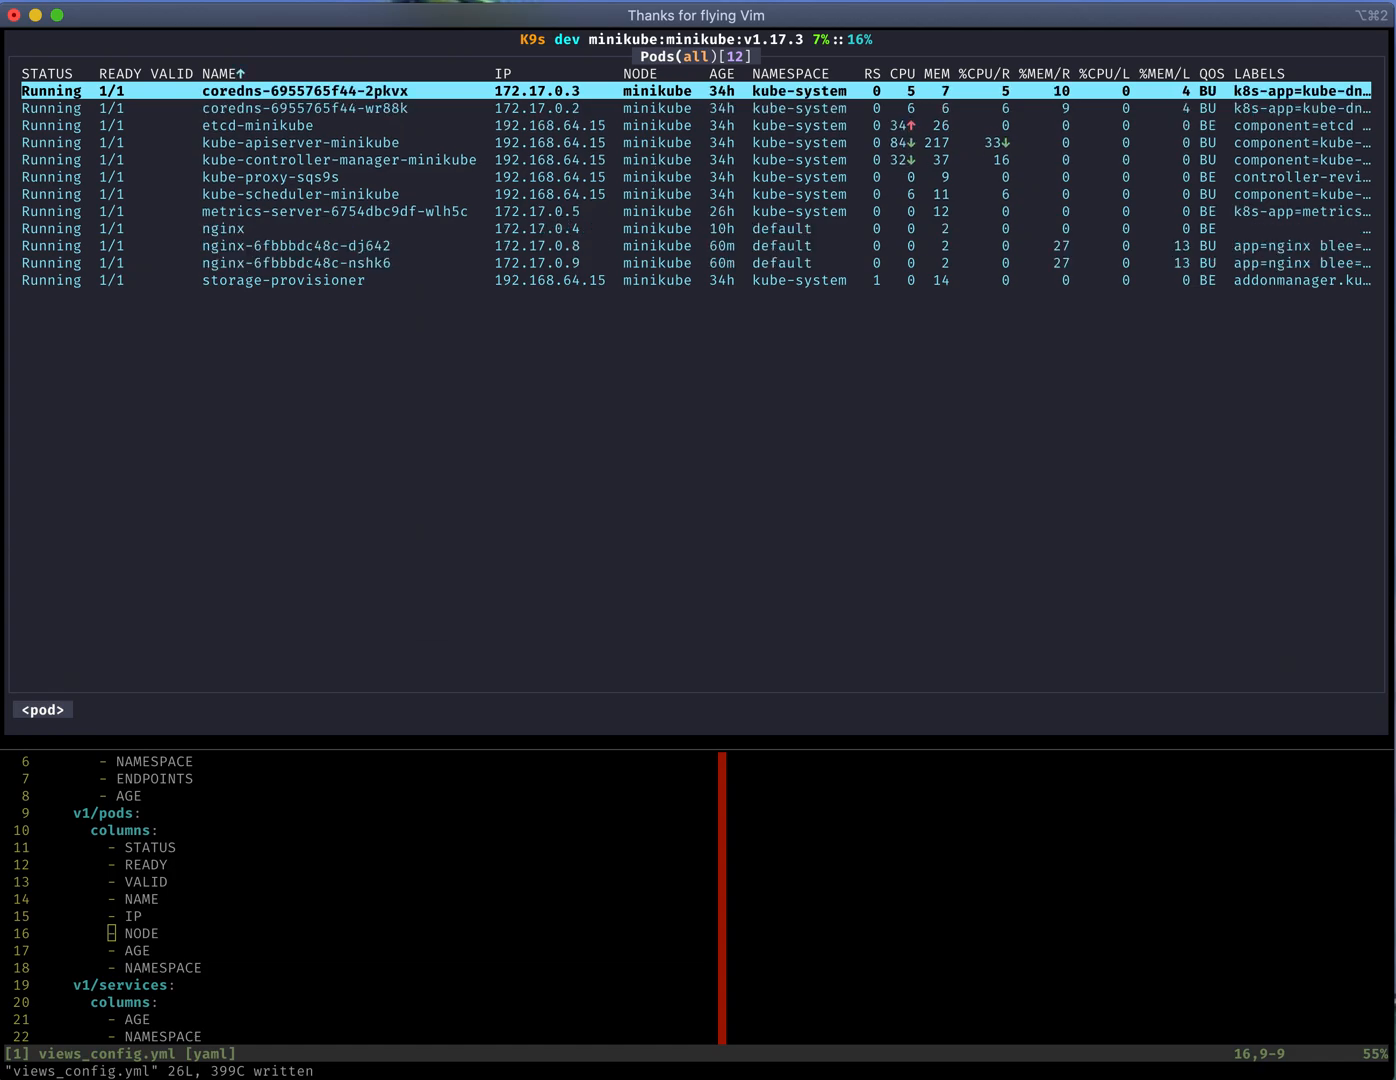
Step: Sort the pods table by the AGE column, reversed so the oldest kube-system pods come first
left_click(250, 72)
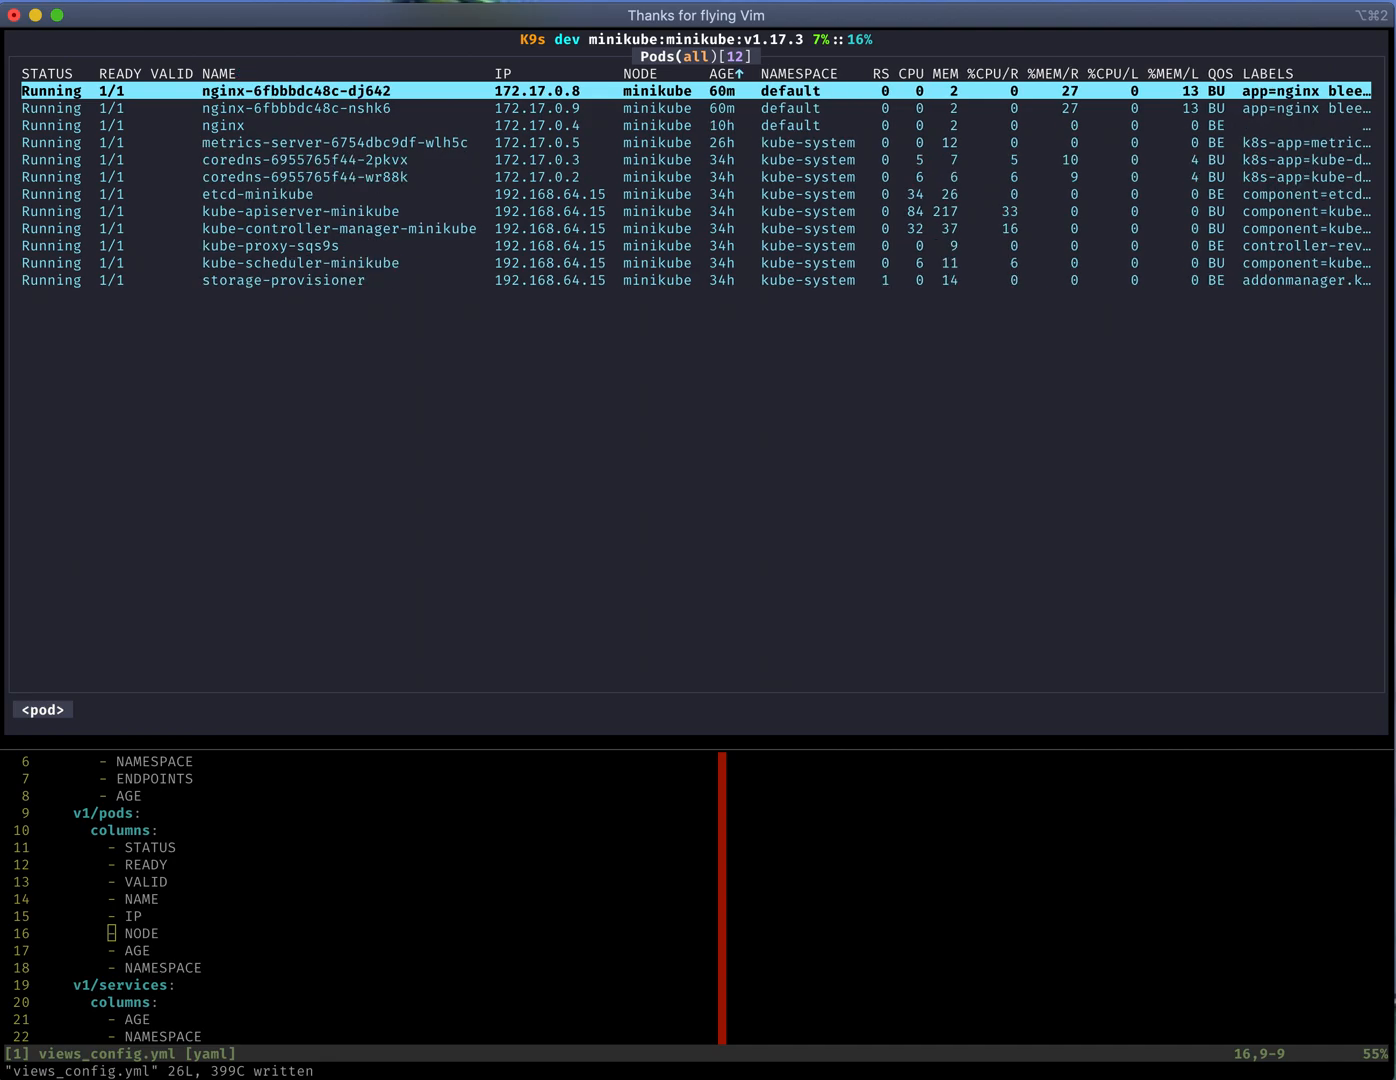
left_click(722, 72)
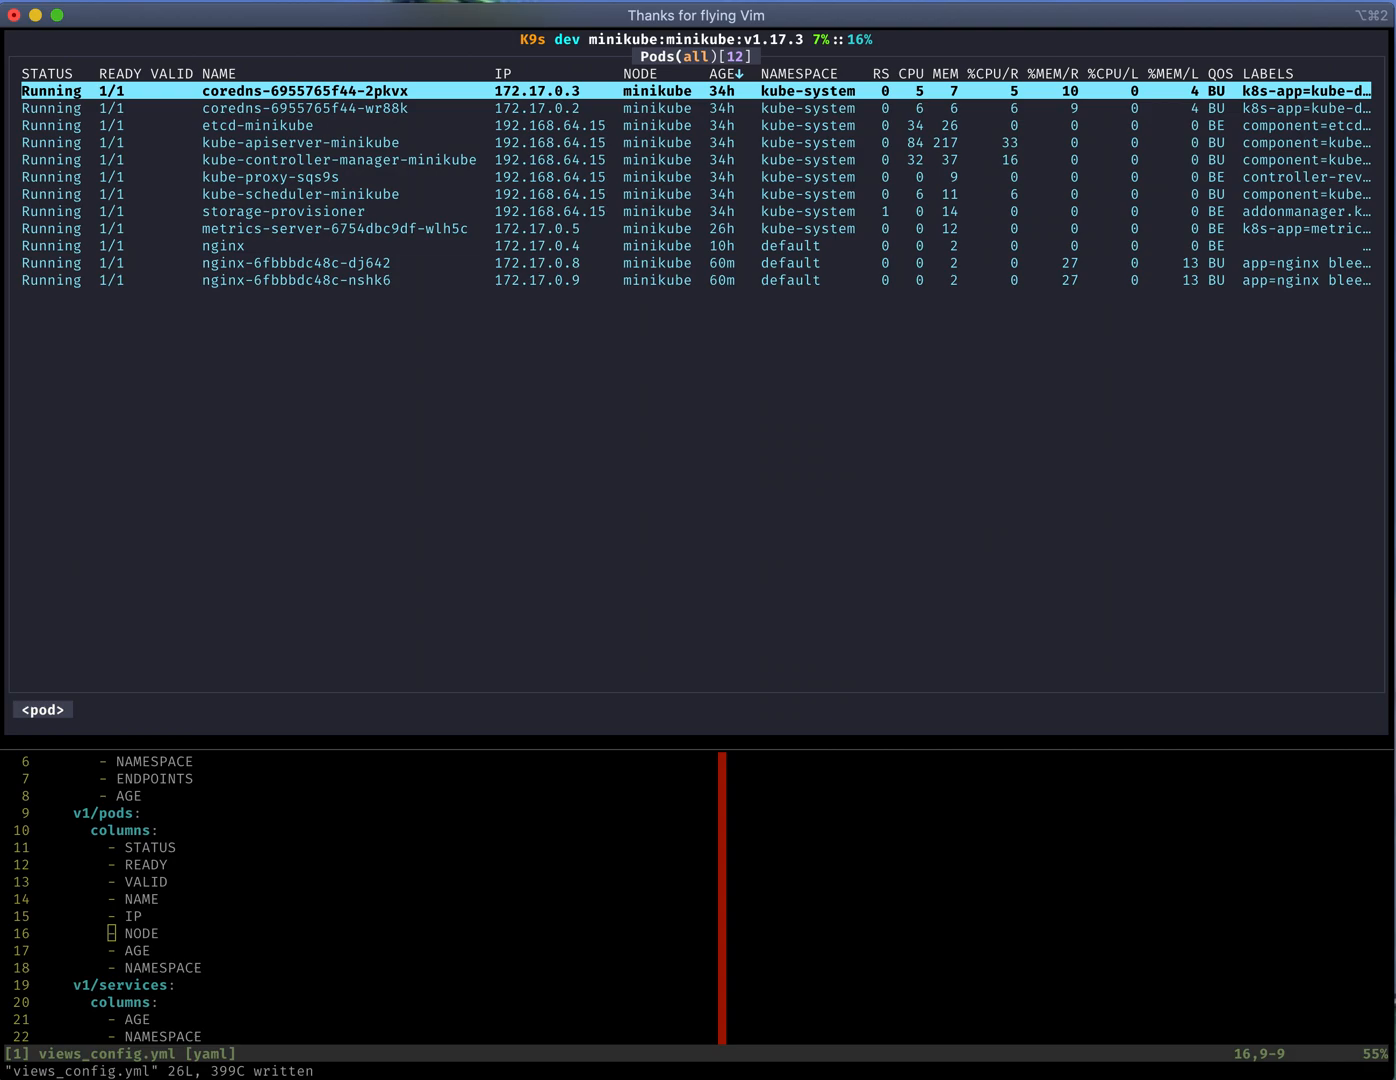
mouse_move(416, 864)
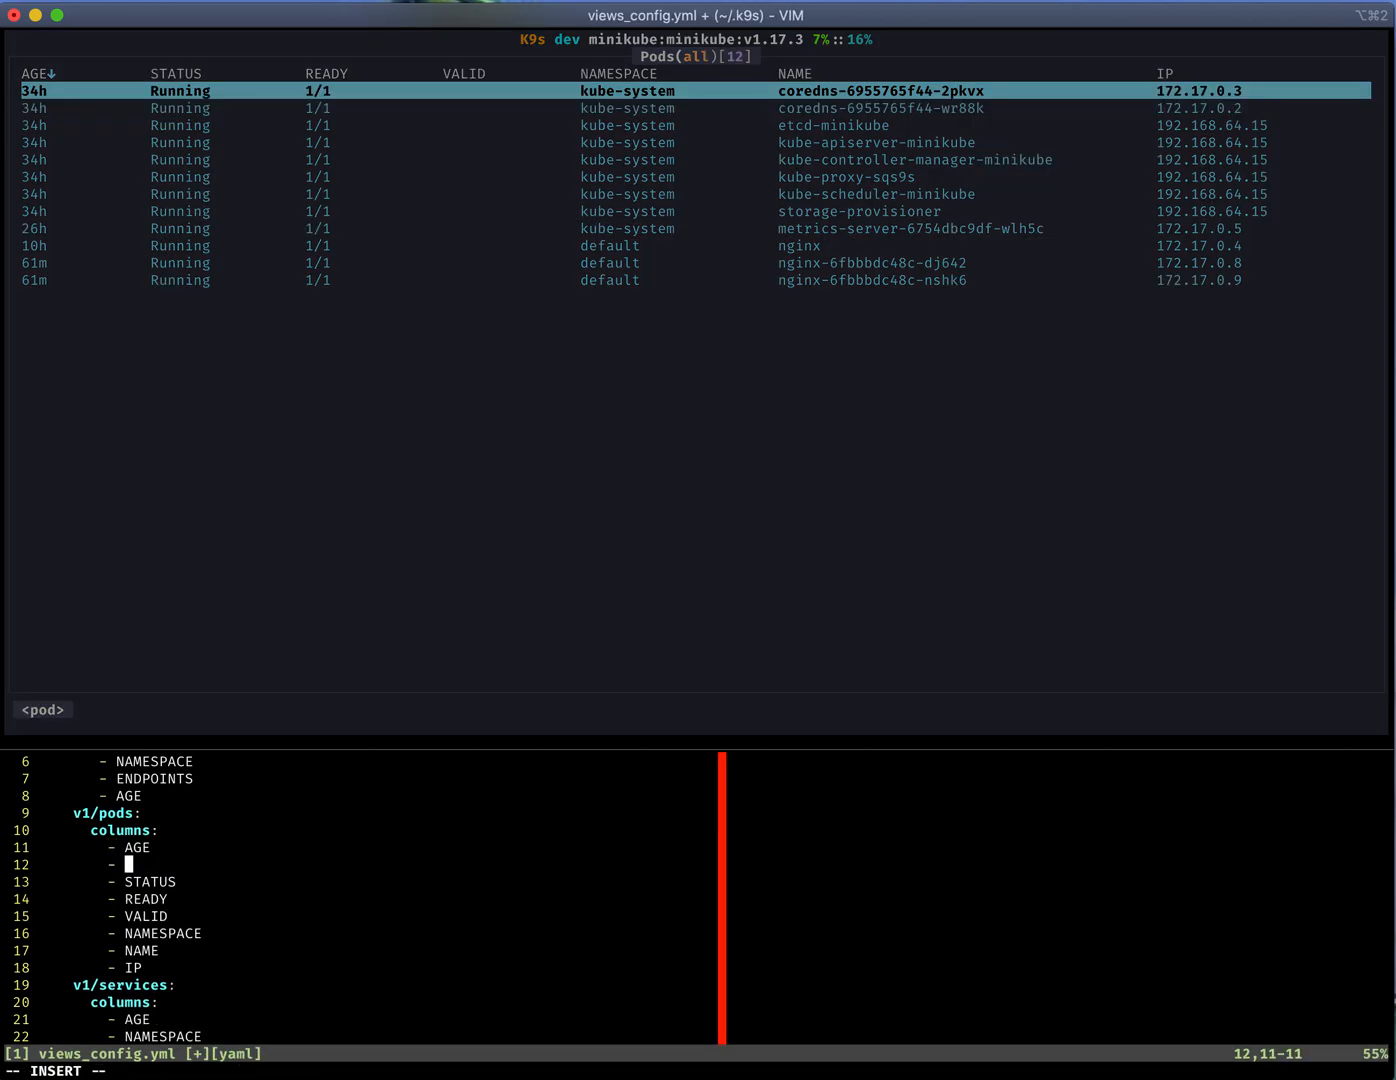
Step: Add a made-up FRED column entry to the v1/pods list after putting AGE first and dropping NODE
type("FRED")
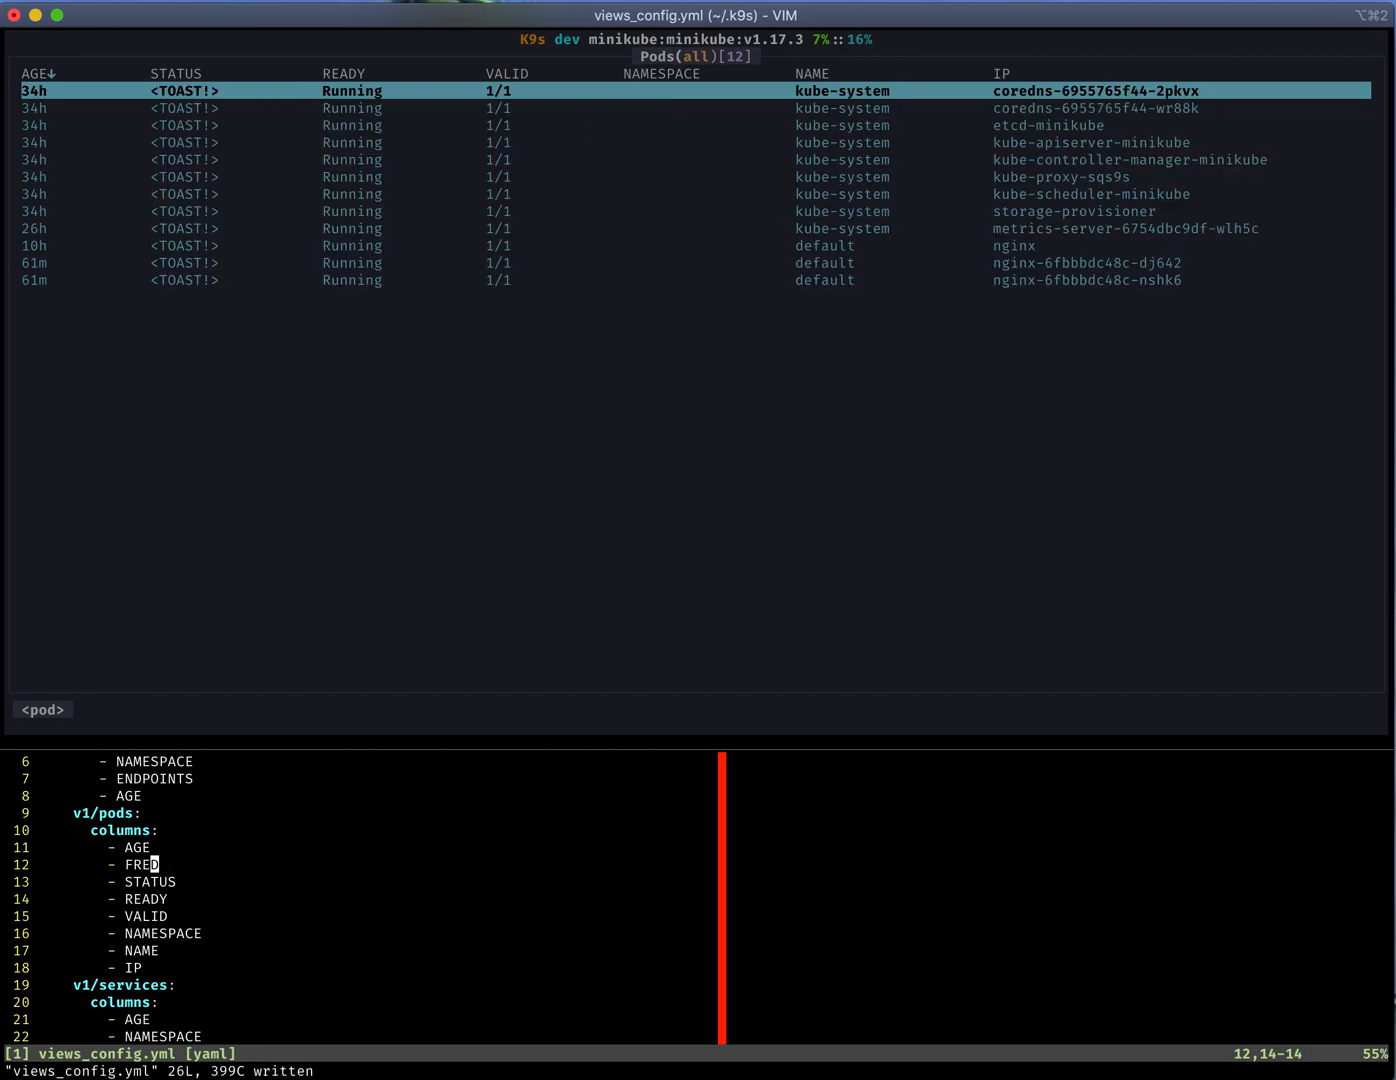
mouse_move(430, 862)
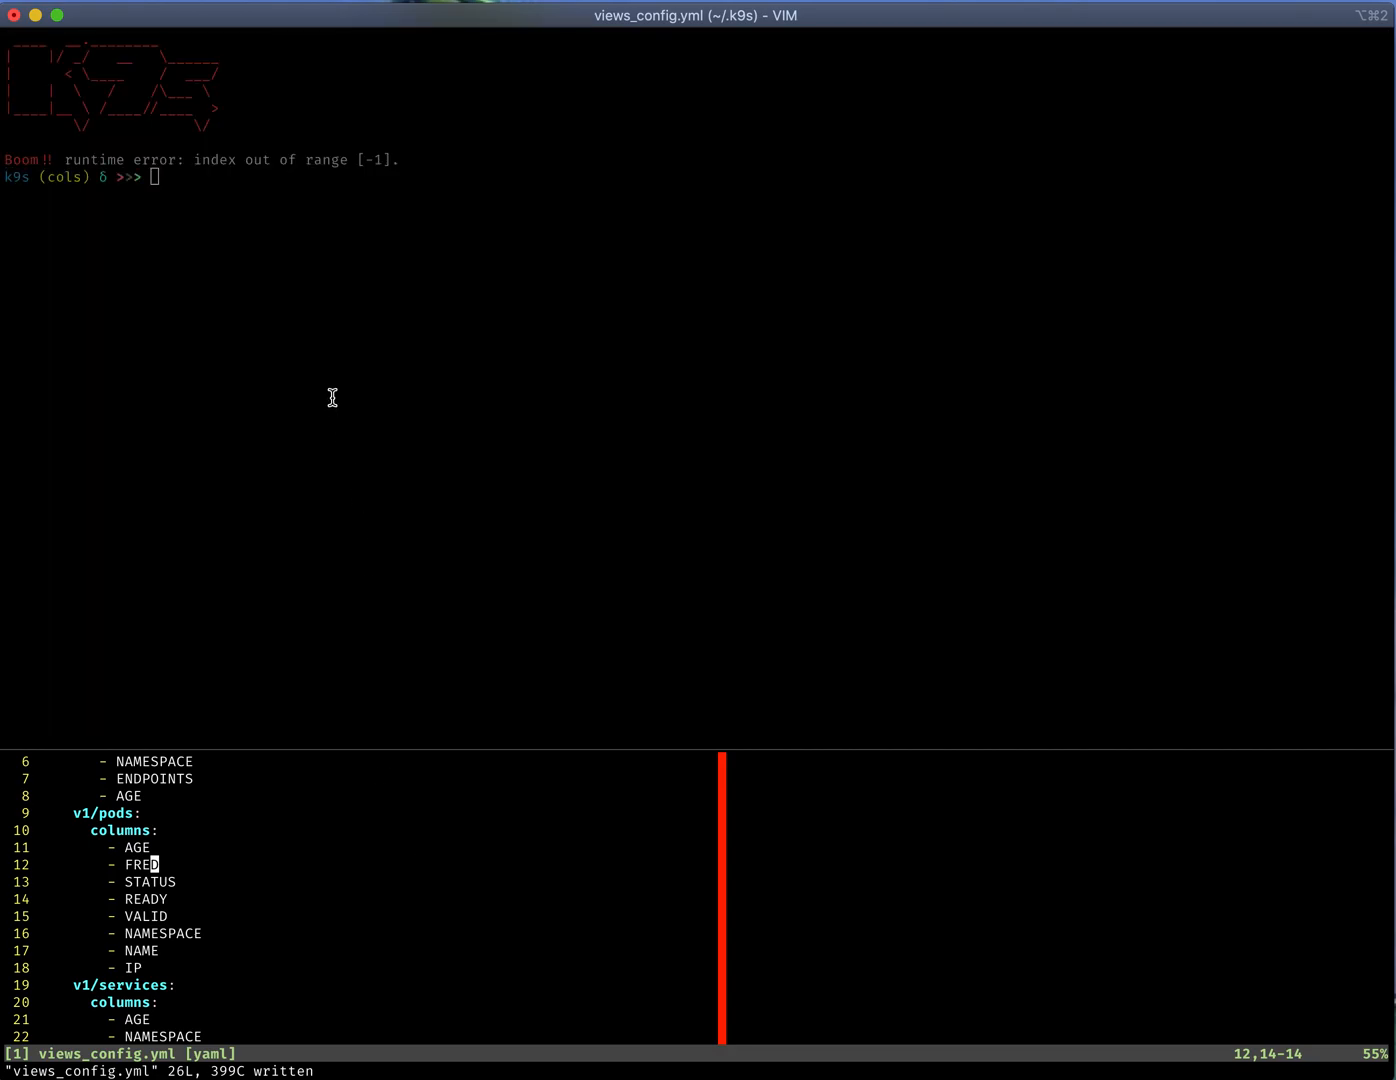
mouse_move(328, 388)
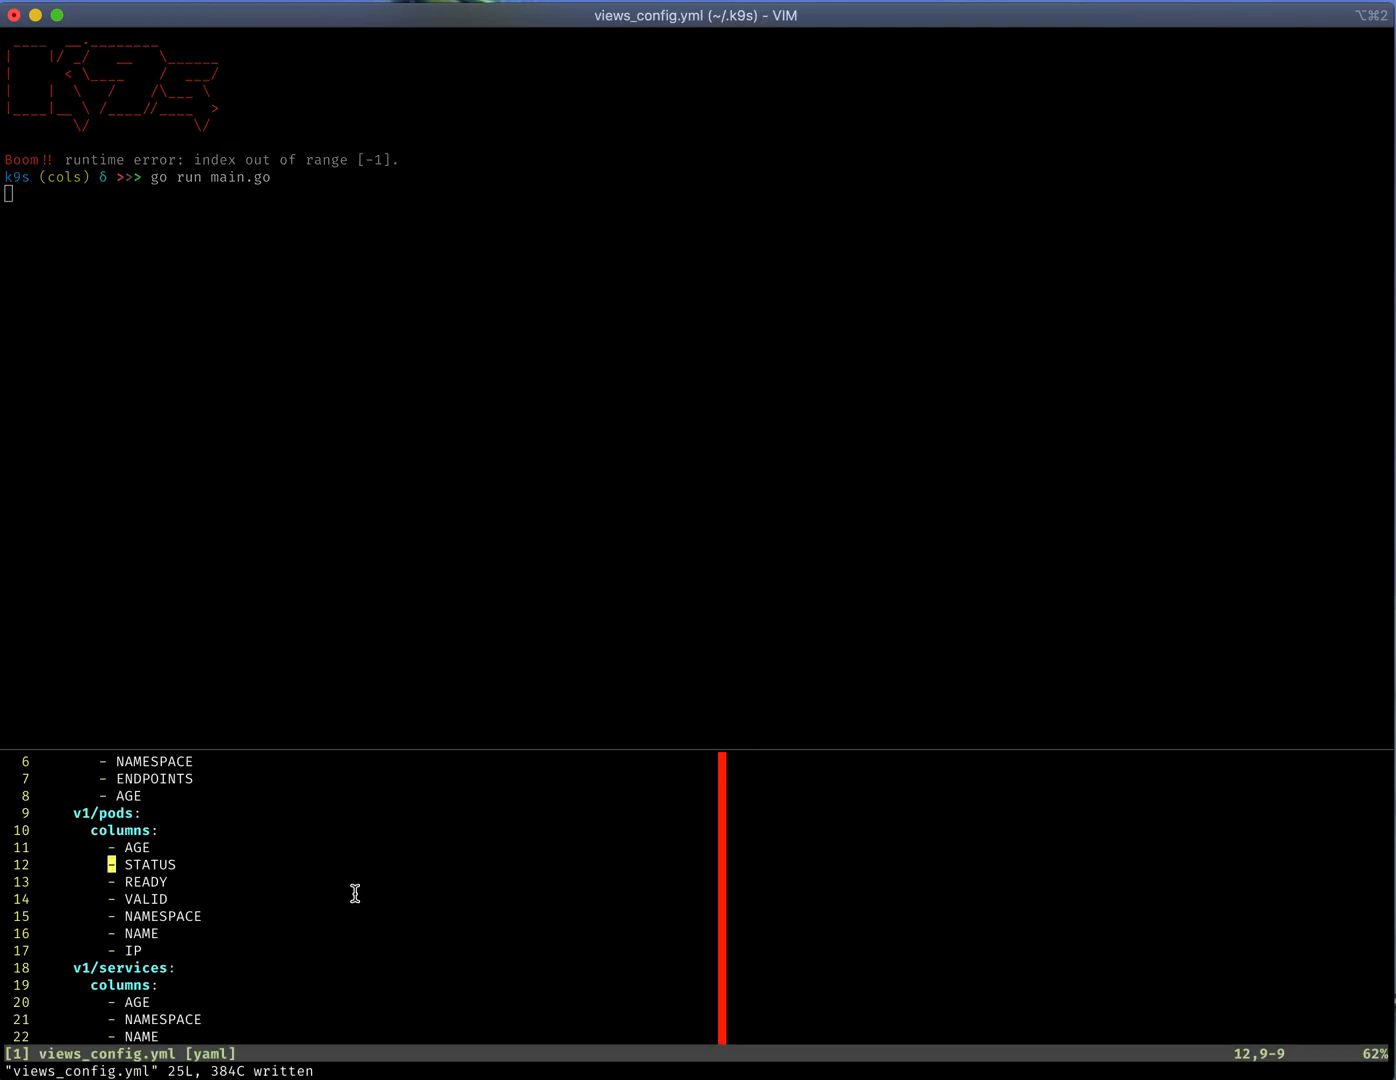
Step: Relaunch K9s via go run main.go showing AGE first, then quit Vim back to the shell
key("j")
type(":q")
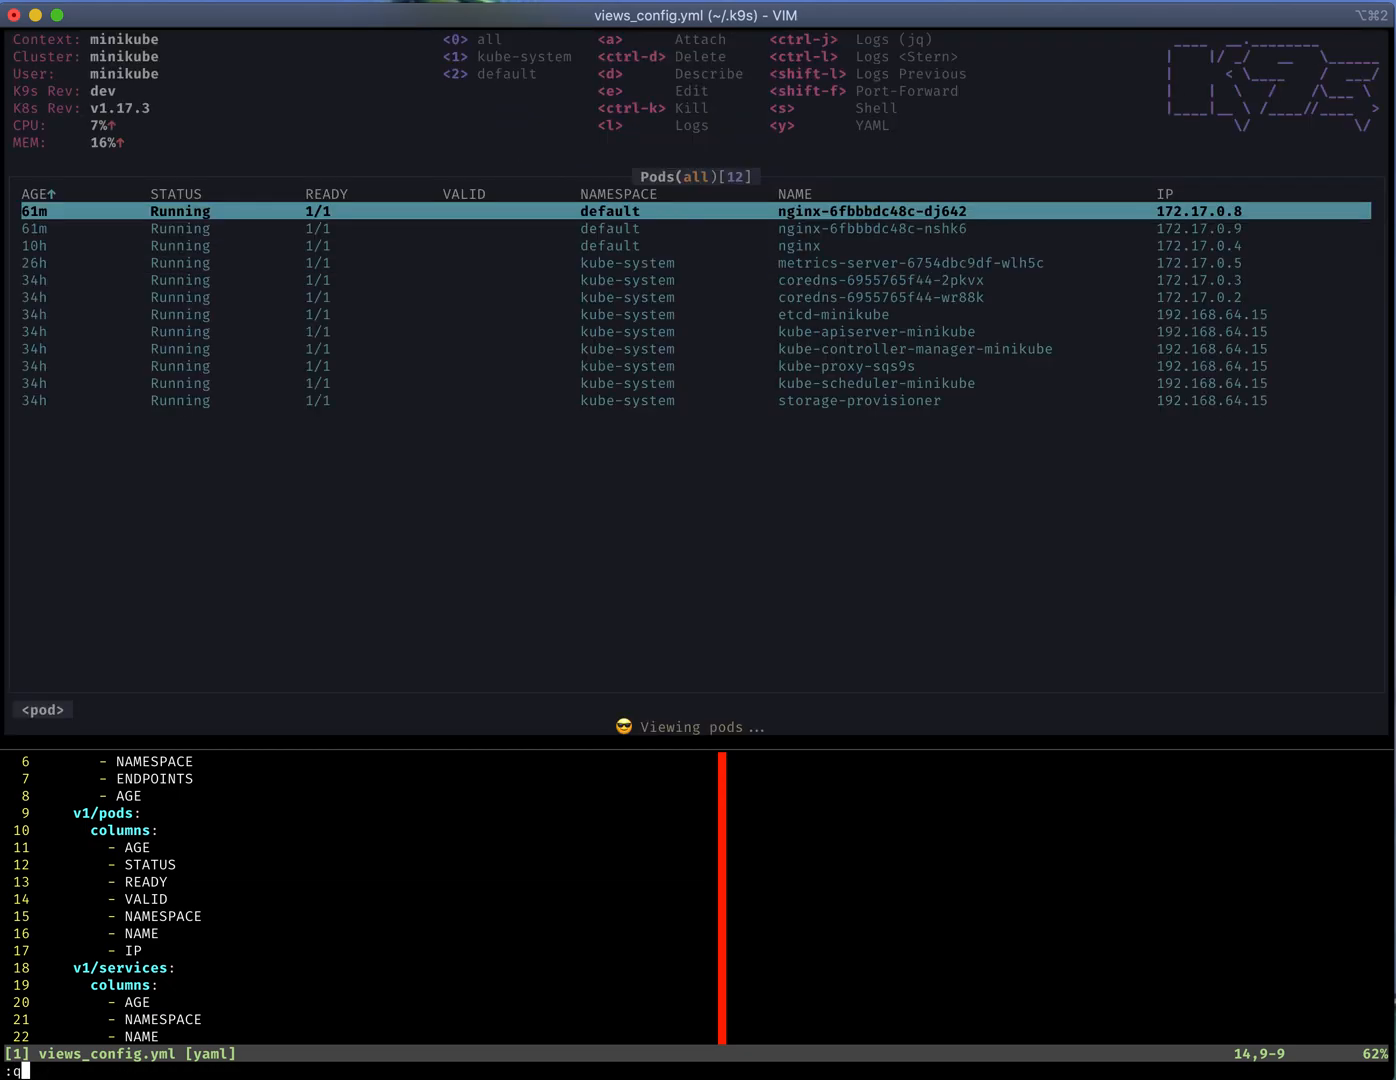
key("Return")
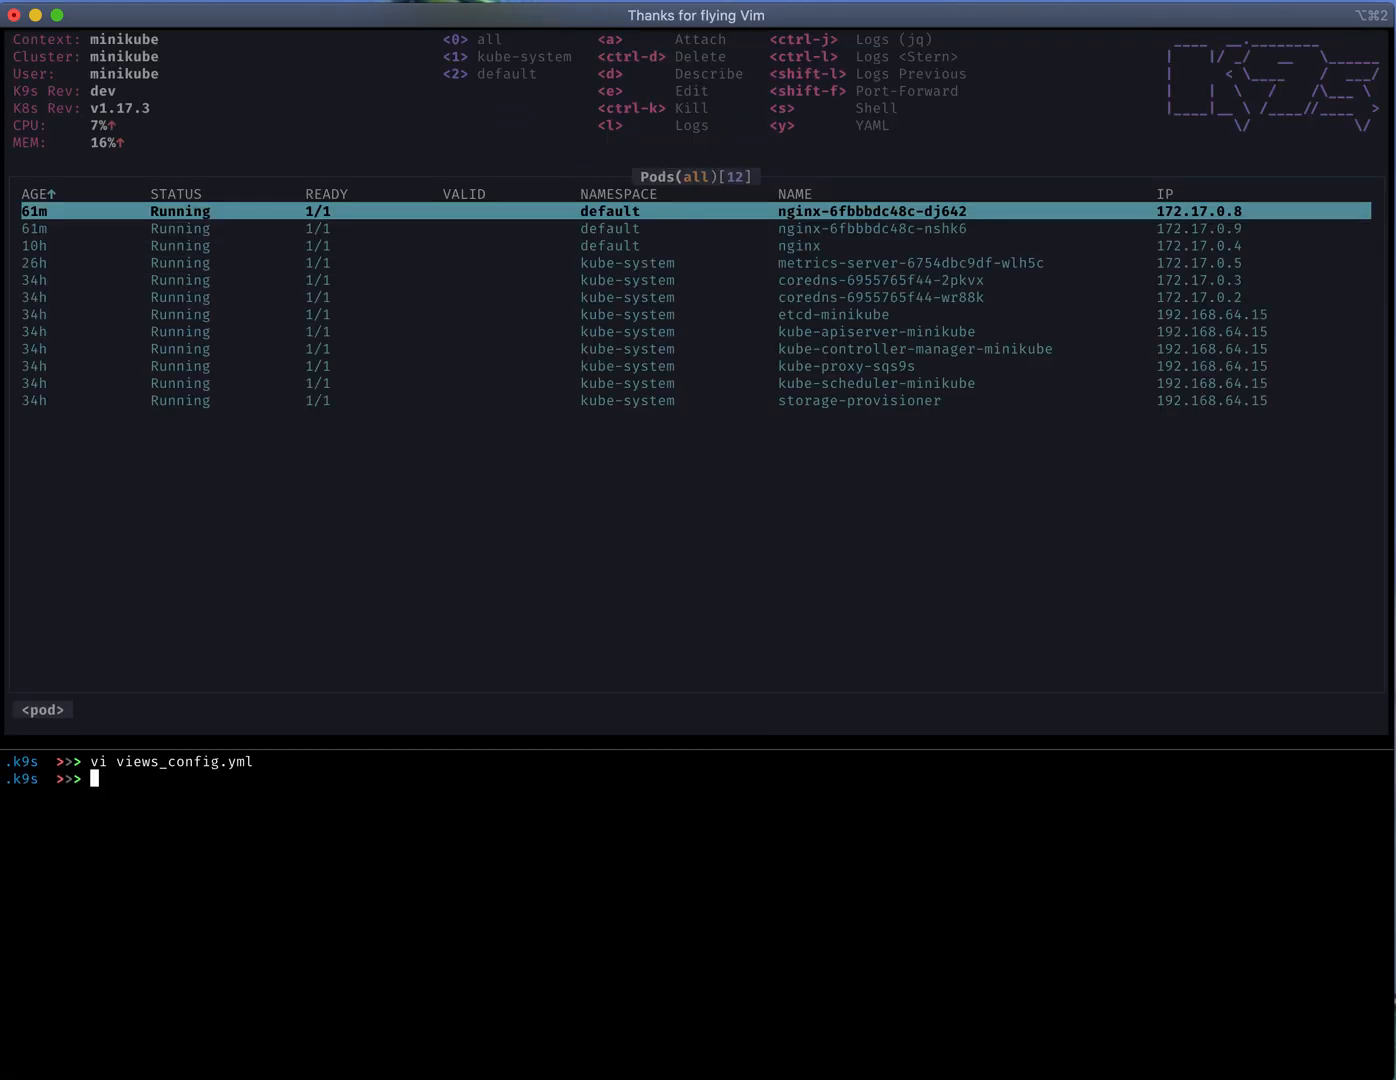